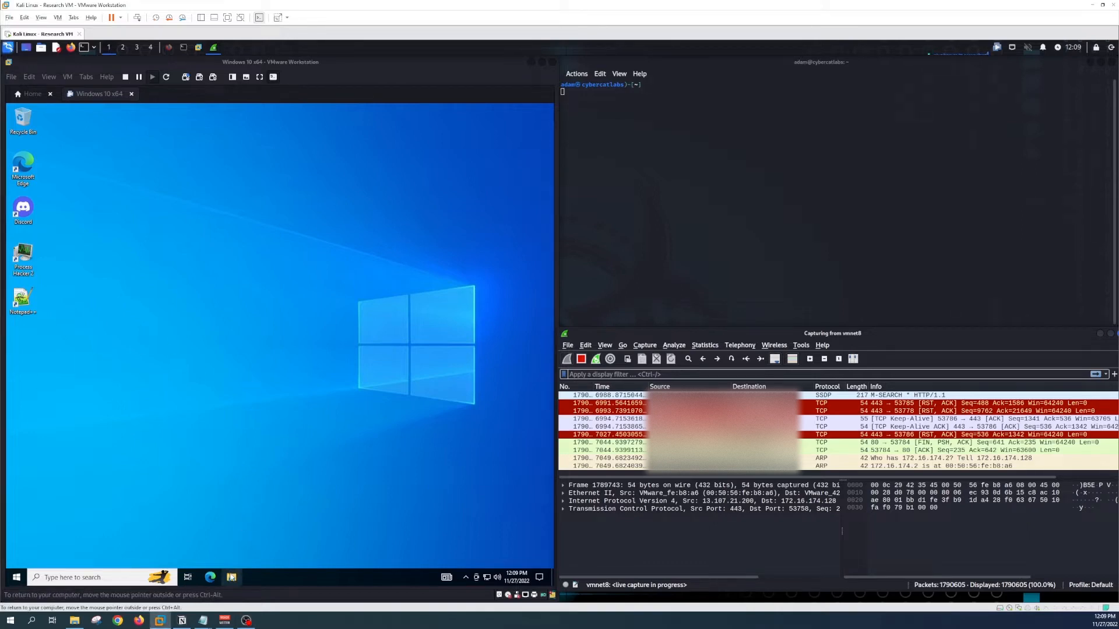
Move the spacers-malware folder from Kali Downloads onto the Windows 10 VM desktop and close Thunar
{"action": "left_click", "coordinate": [230, 577]}
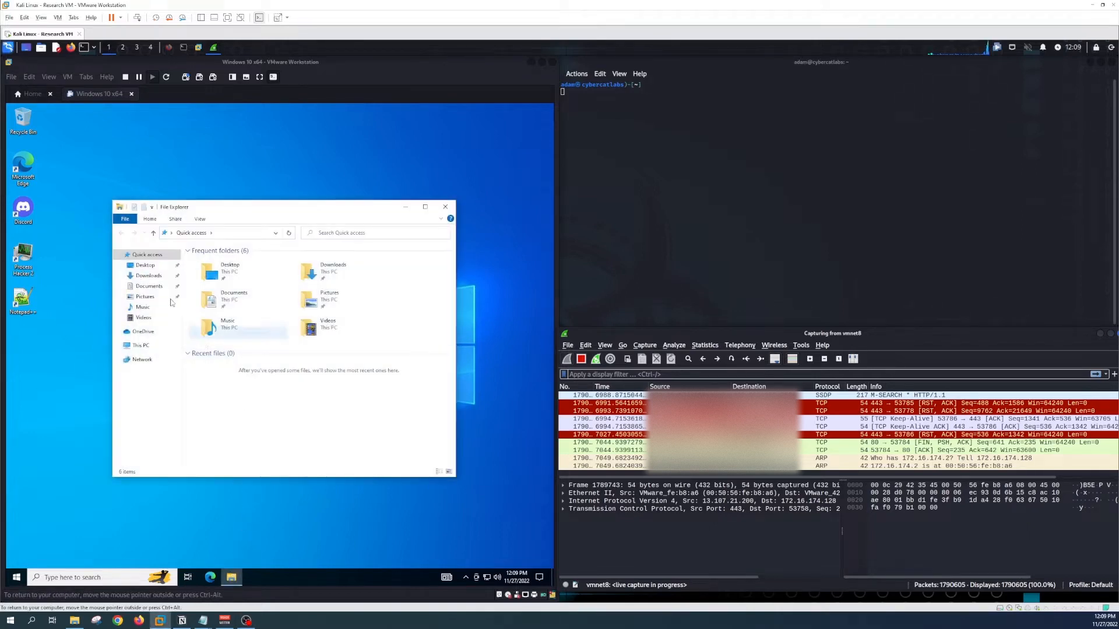
{"action": "left_click", "coordinate": [148, 275]}
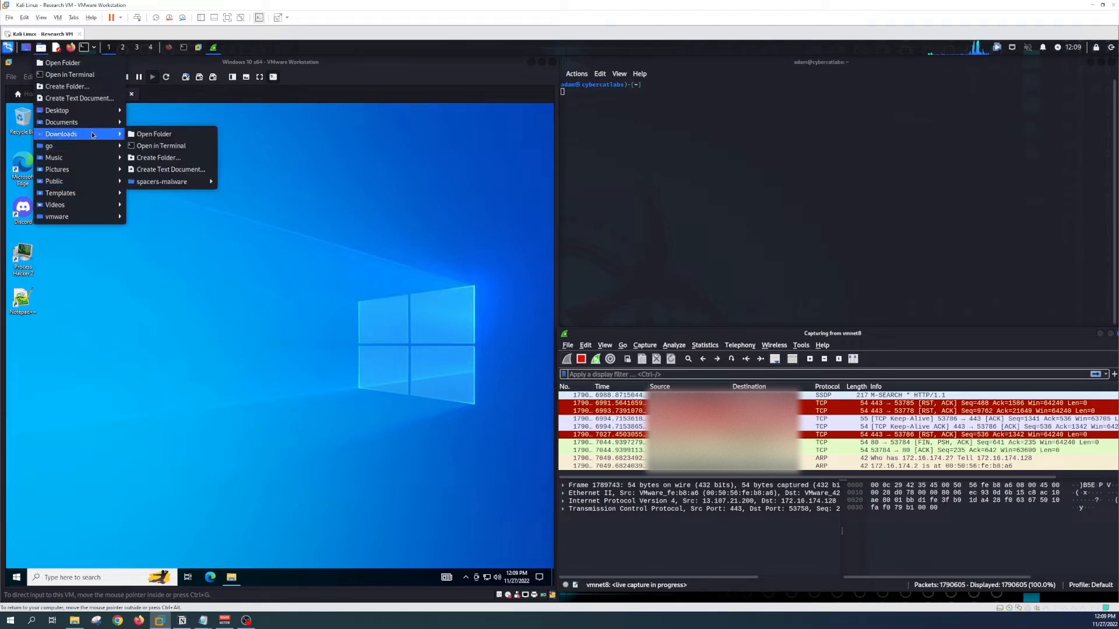
{"action": "left_click", "coordinate": [154, 133]}
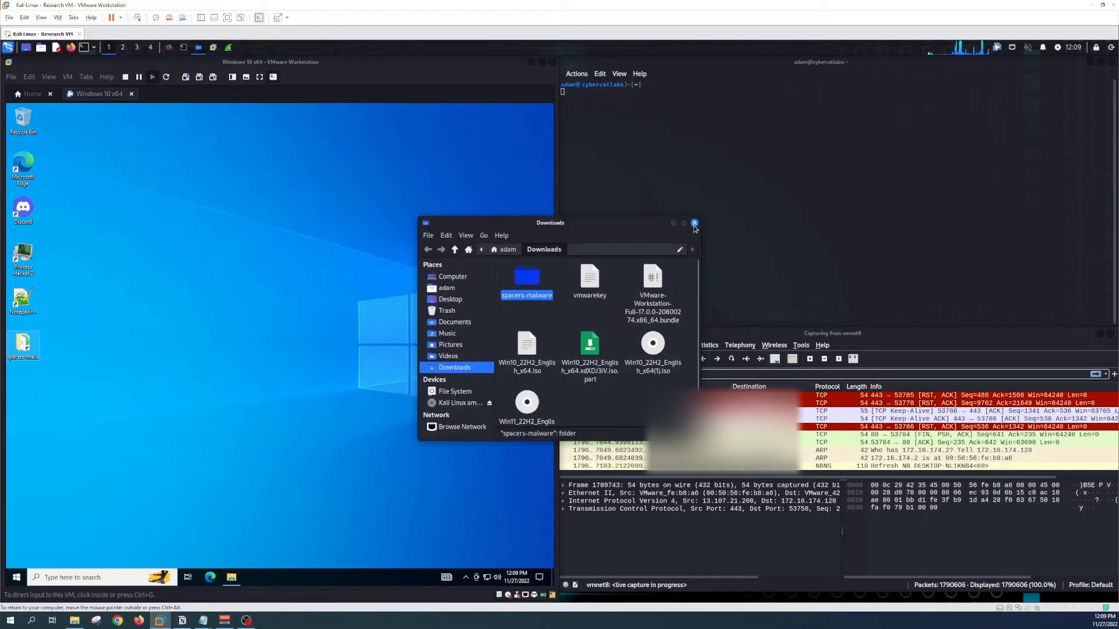
{"action": "left_click", "coordinate": [692, 224]}
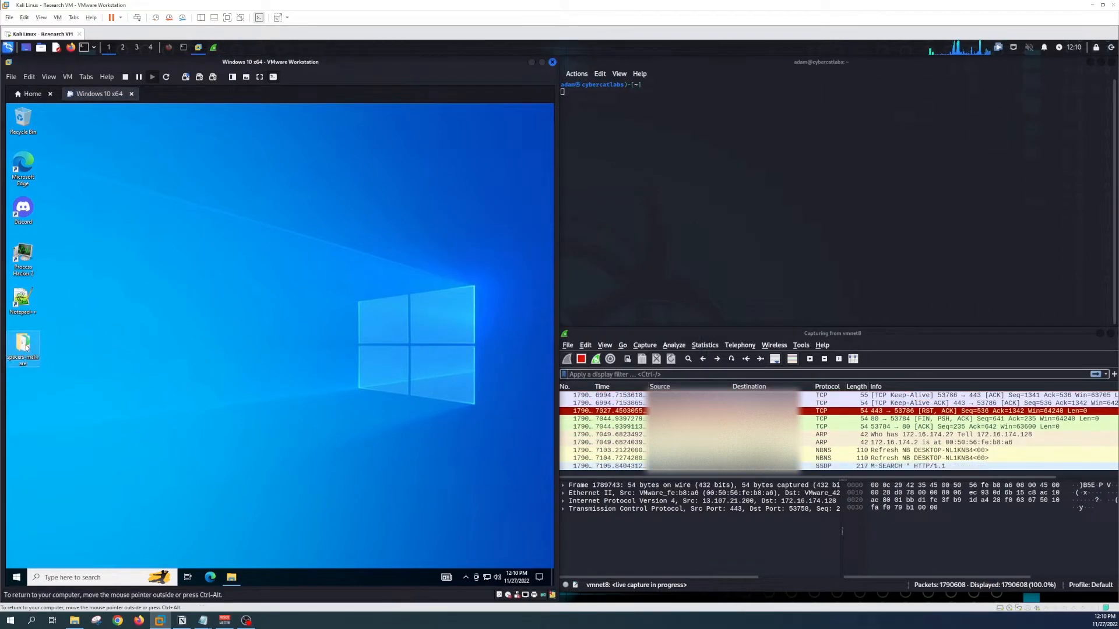
Upload the spacers archive from the Desktop spacers-malware folder to virustotal.com and review its clean report
{"action": "double_click", "coordinate": [23, 346]}
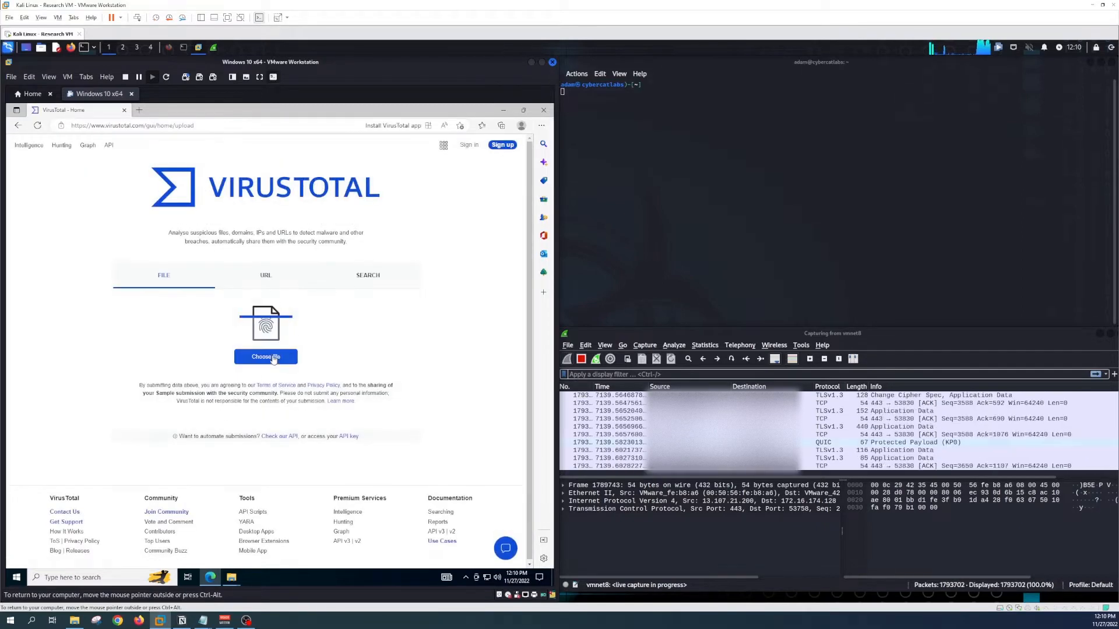
{"action": "left_click", "coordinate": [265, 357]}
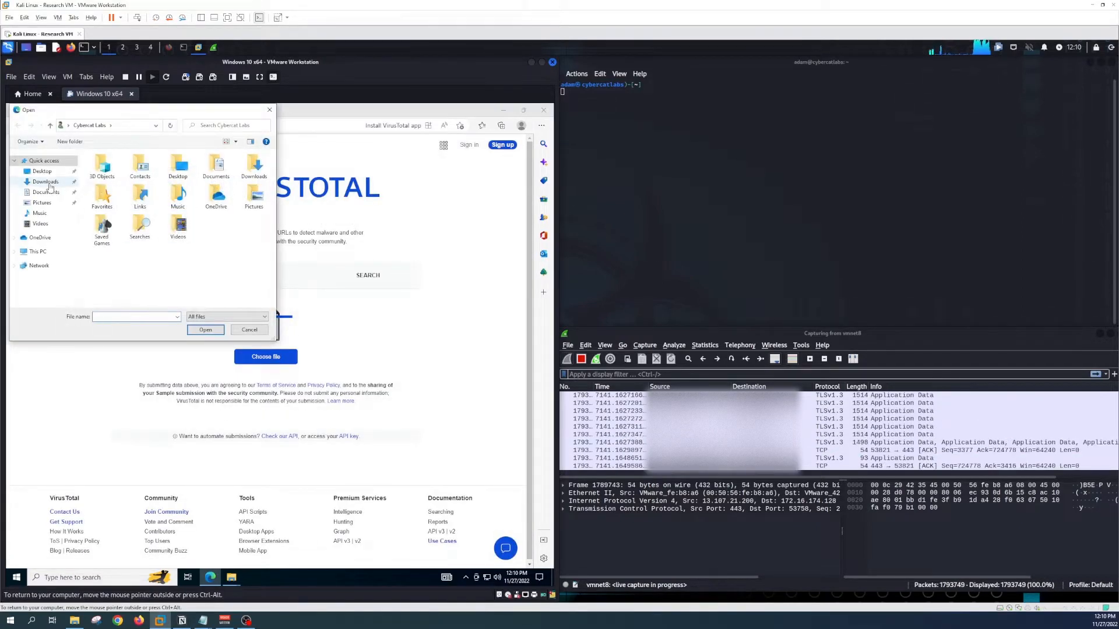
{"action": "left_click", "coordinate": [45, 182]}
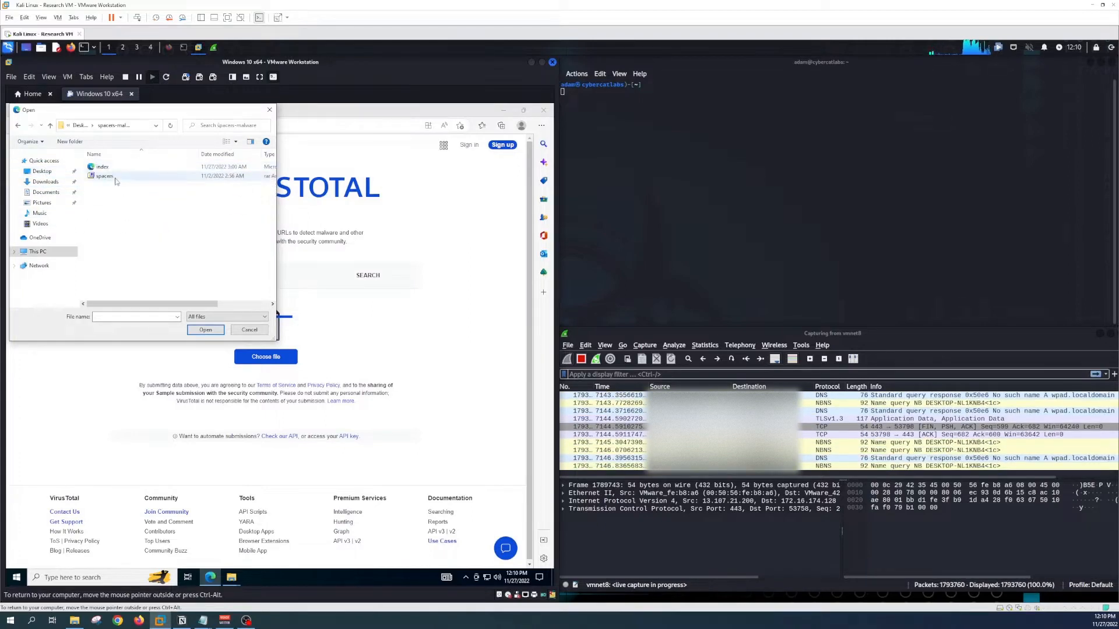
{"action": "left_click", "coordinate": [205, 330]}
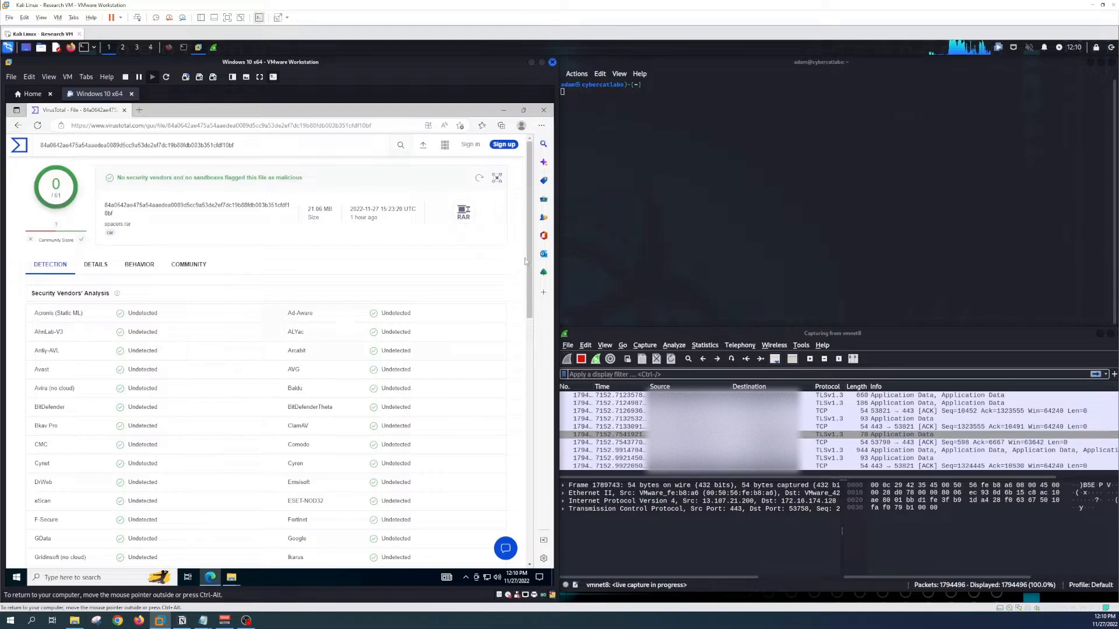
{"action": "scroll", "scroll_direction": "down", "scroll_amount": 3}
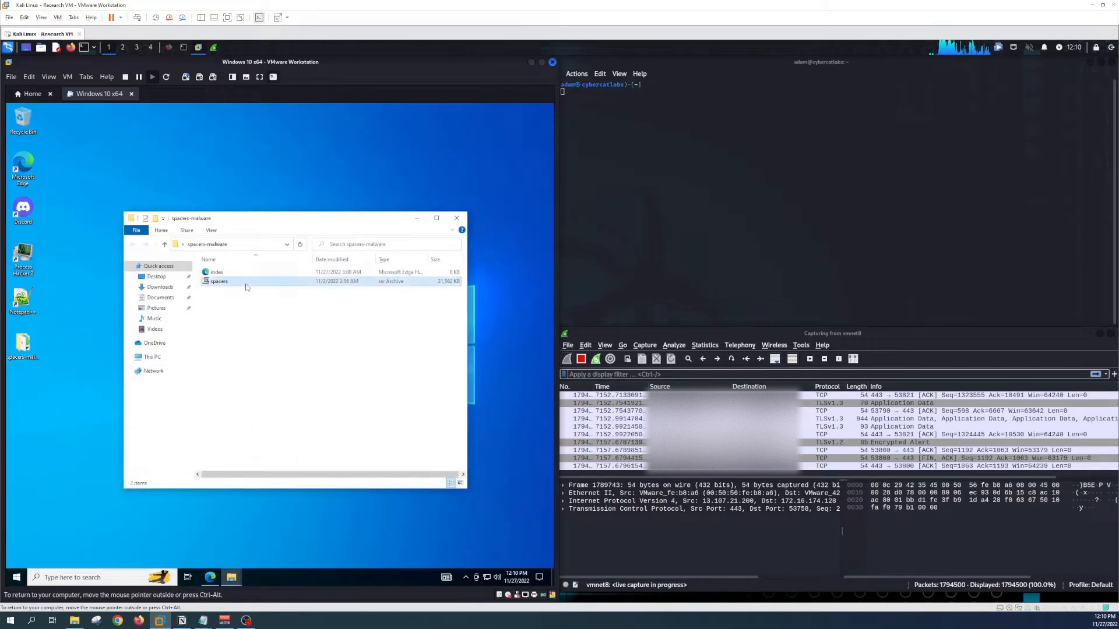
Extract the spacers archive with 7-Zip into a spacers subfolder, confirming its password
{"action": "right_click", "coordinate": [218, 281]}
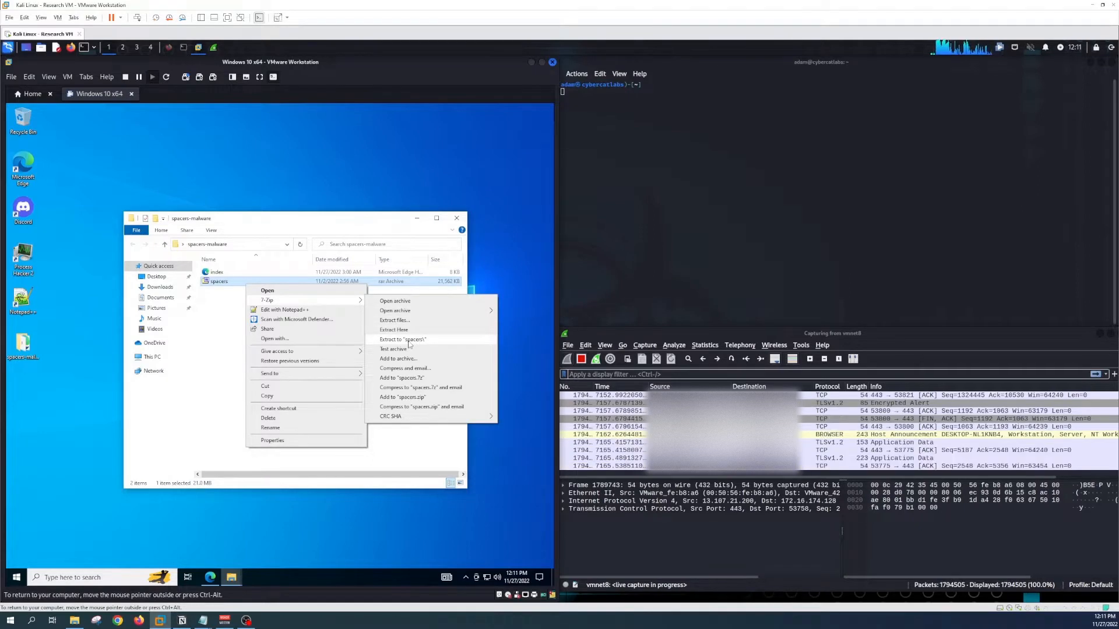
{"action": "left_click", "coordinate": [402, 340]}
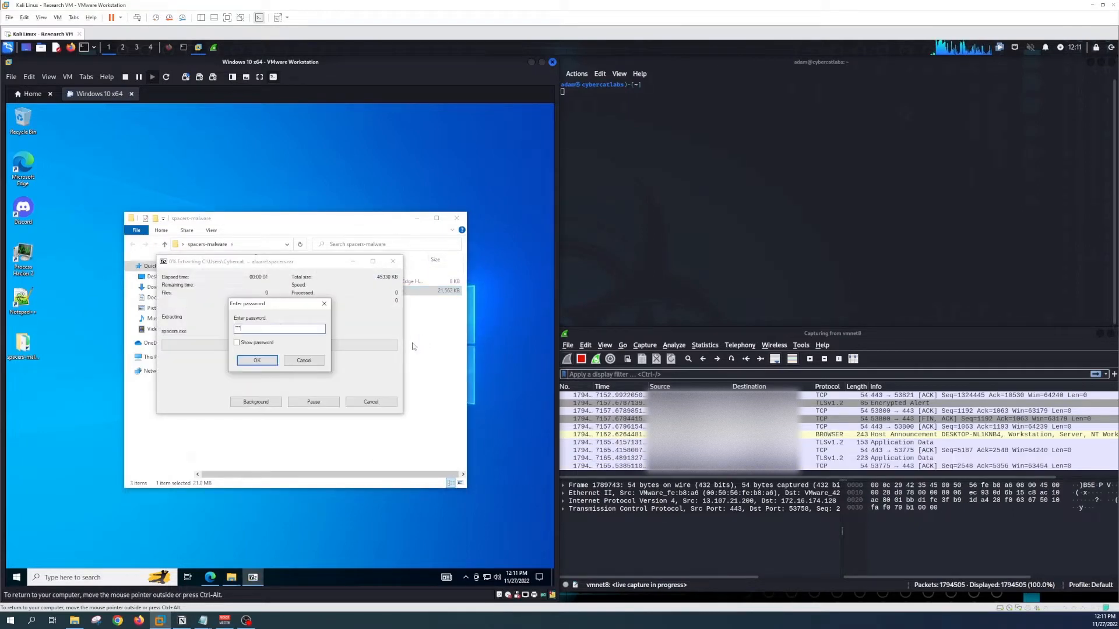
{"action": "left_click", "coordinate": [256, 360]}
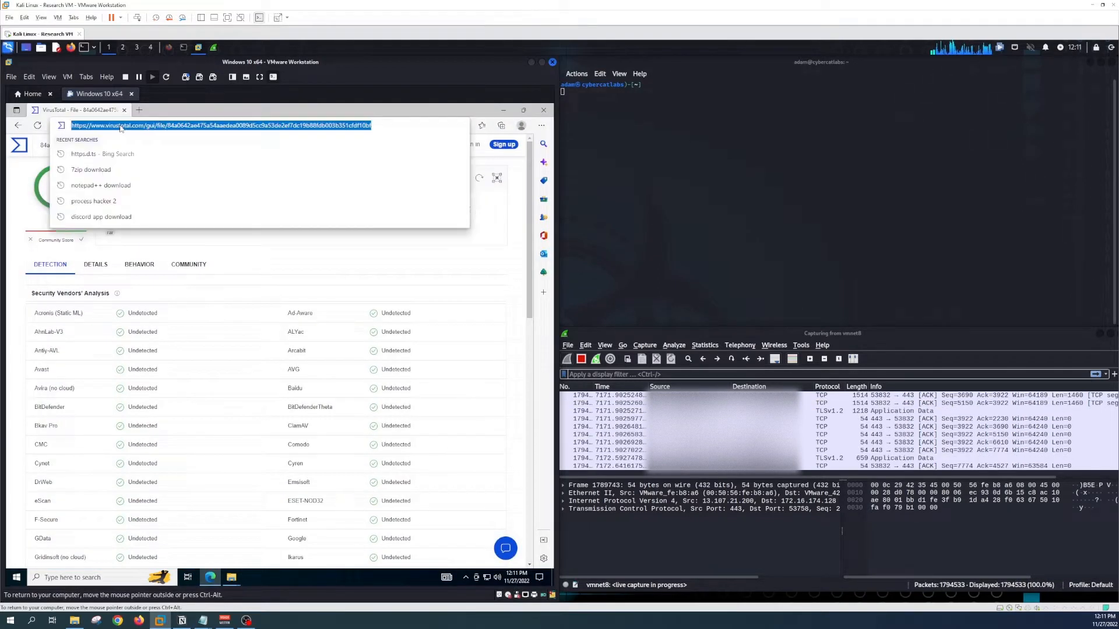
Scan the extracted spacers executable on virustotal.com, showing 8 vendors flagging it malicious
{"action": "left_click", "coordinate": [238, 110]}
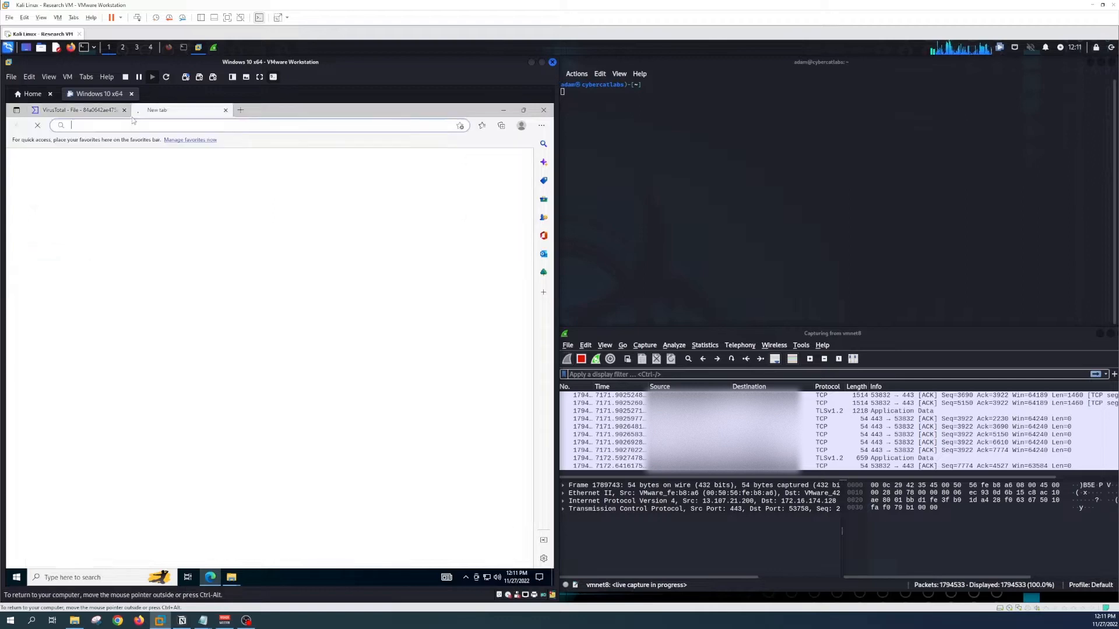
{"action": "type", "text": "https://www.virustotal.com/gui/home/upload"}
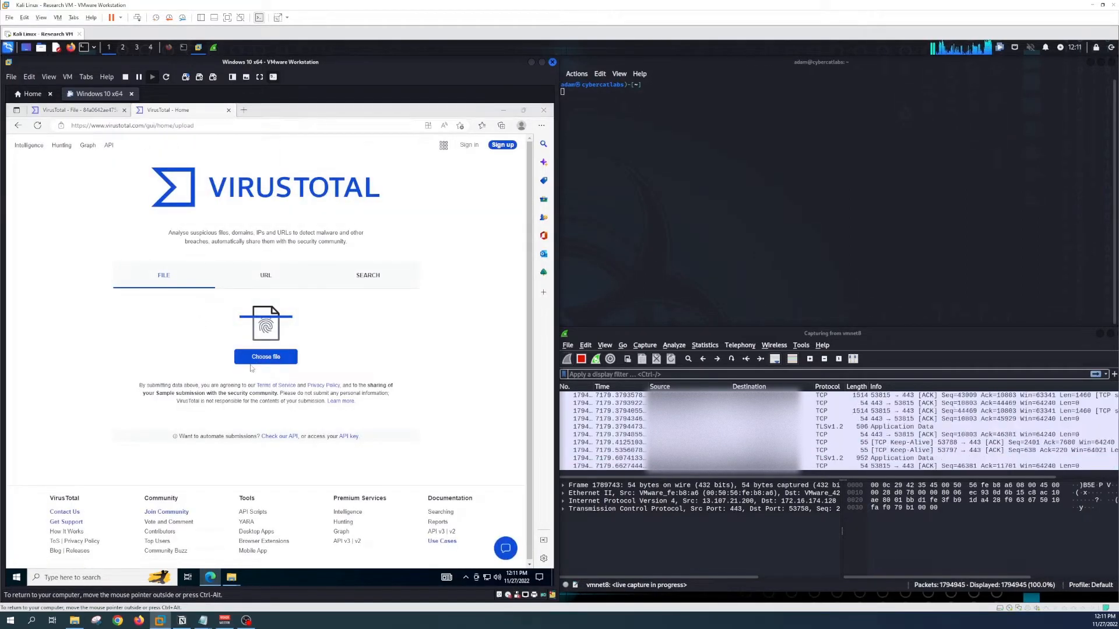
{"action": "left_click", "coordinate": [266, 356]}
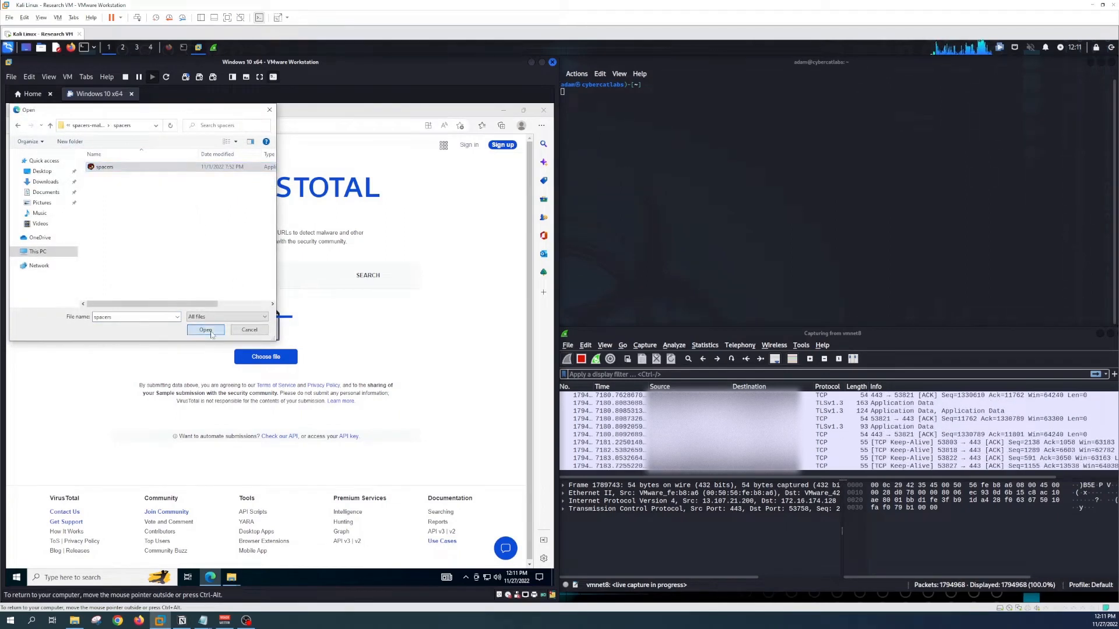
{"action": "left_click", "coordinate": [205, 330]}
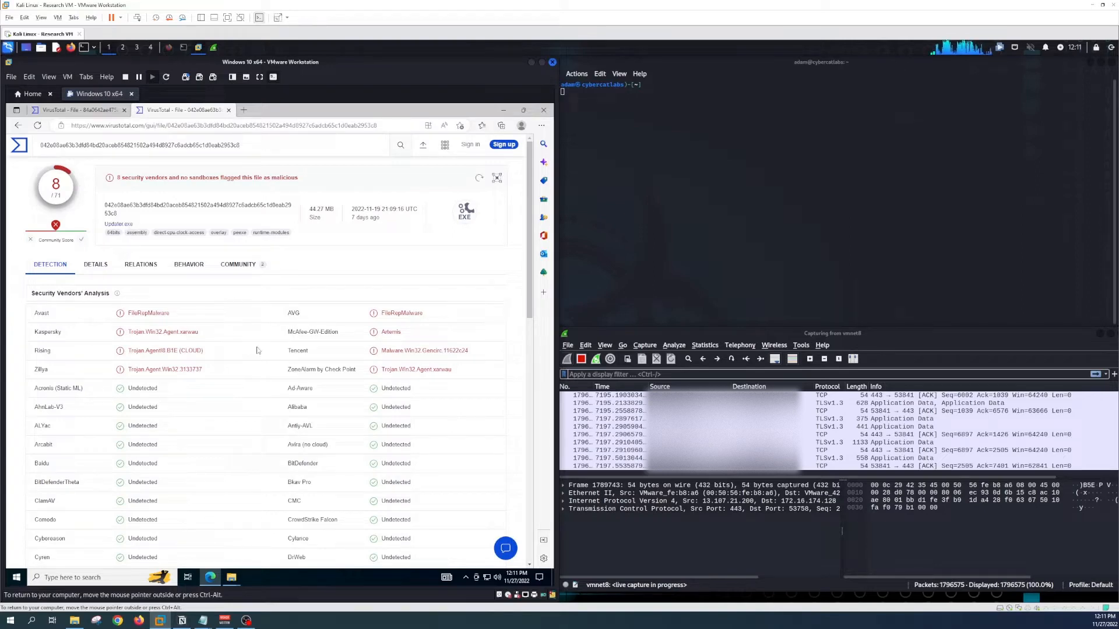
{"action": "mouse_move", "coordinate": [475, 373]}
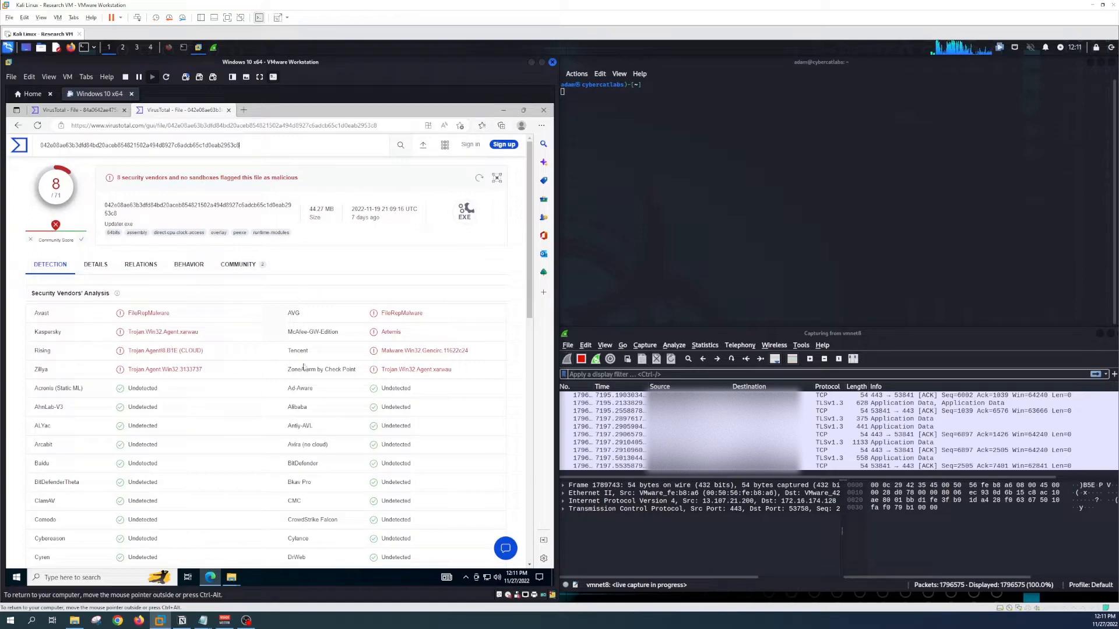
{"action": "mouse_move", "coordinate": [482, 360]}
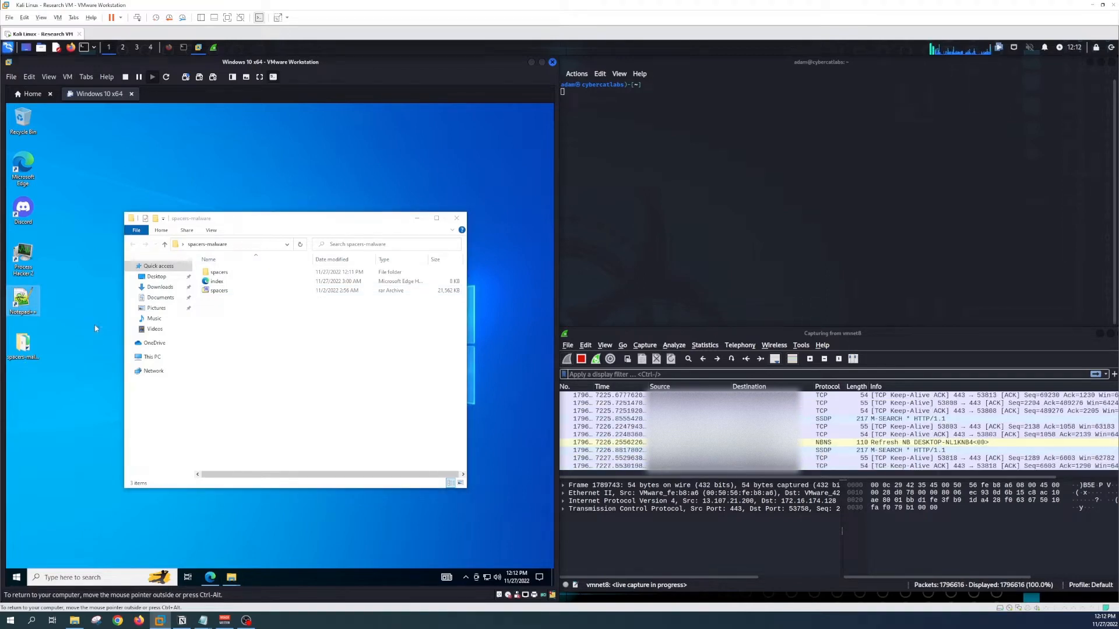
Load spacers.exe from Desktop > spacers-malware > spacers into Notepad++ to view its embedded script
{"action": "left_click", "coordinate": [18, 120]}
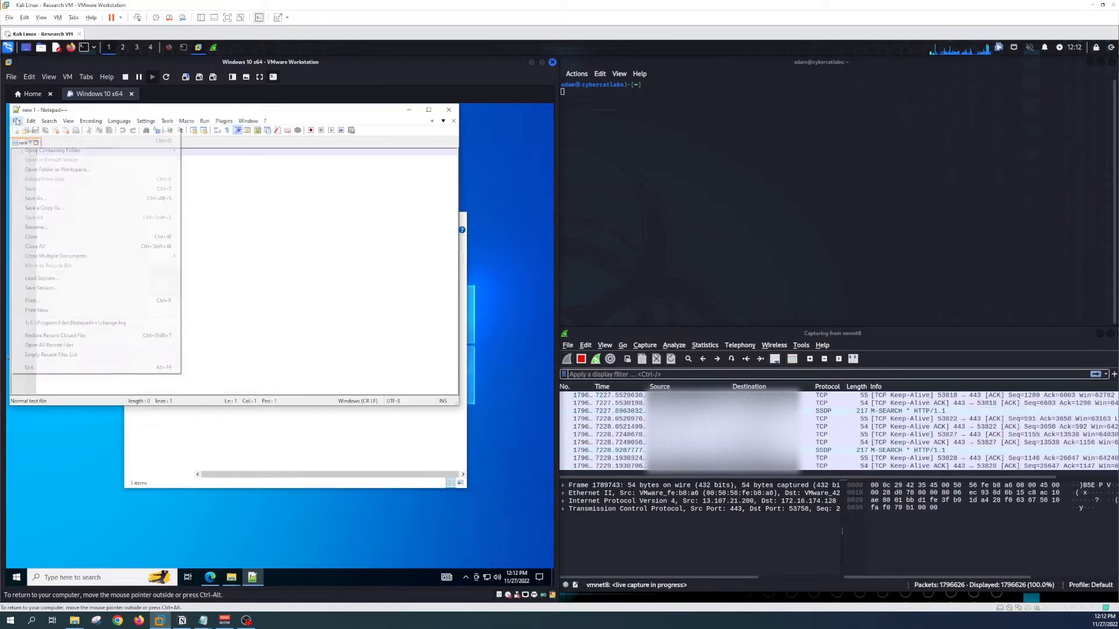
{"action": "left_click", "coordinate": [33, 141]}
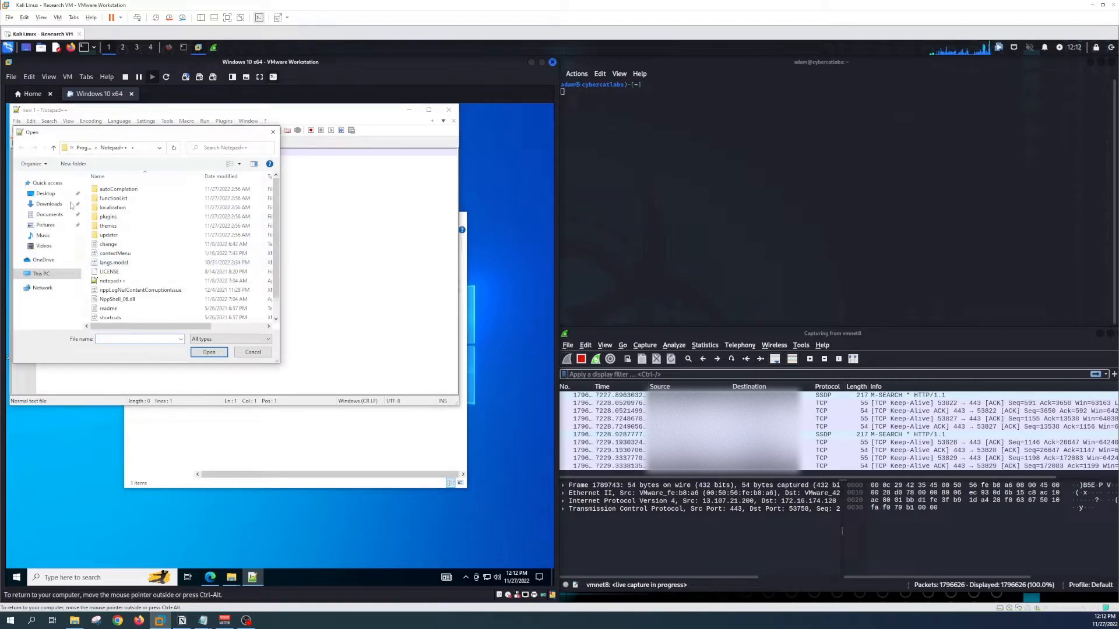
{"action": "left_click", "coordinate": [45, 193]}
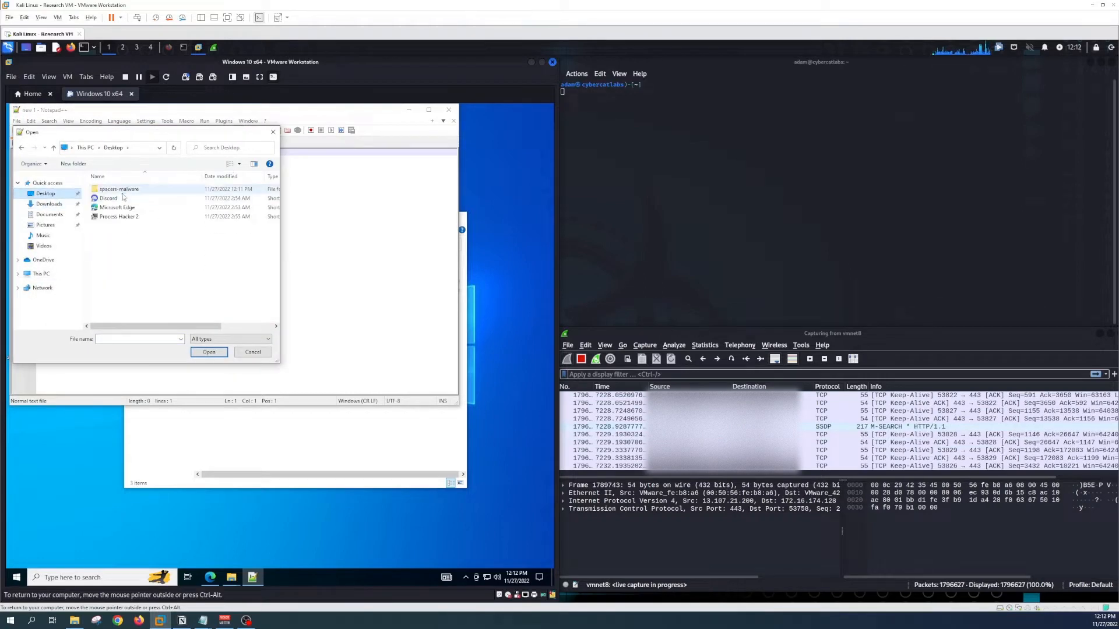
{"action": "double_click", "coordinate": [118, 189]}
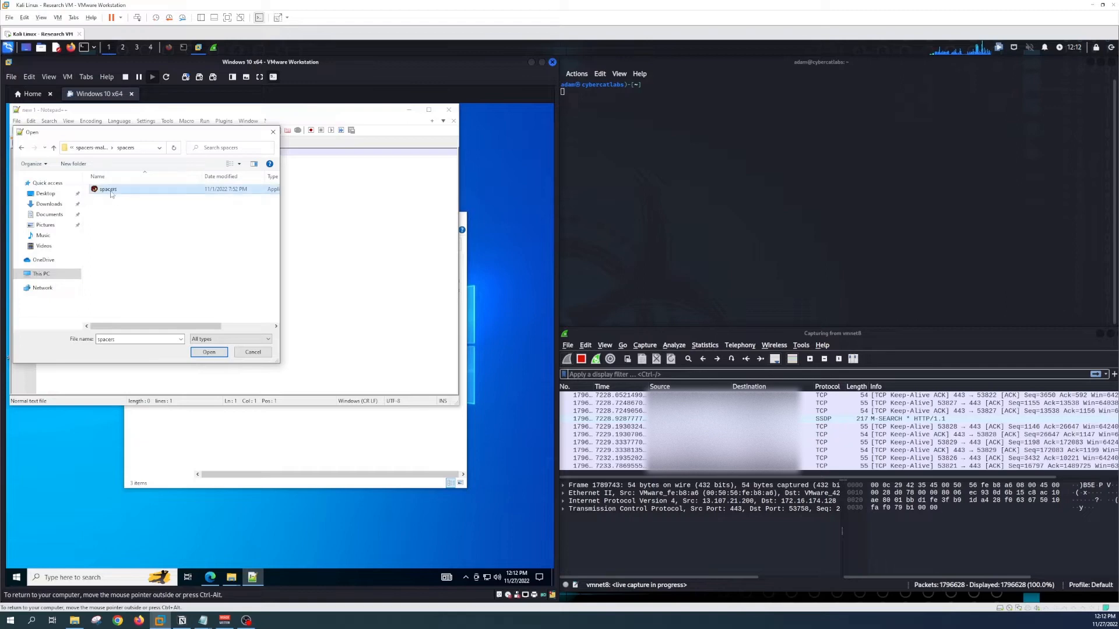
{"action": "left_click", "coordinate": [208, 352]}
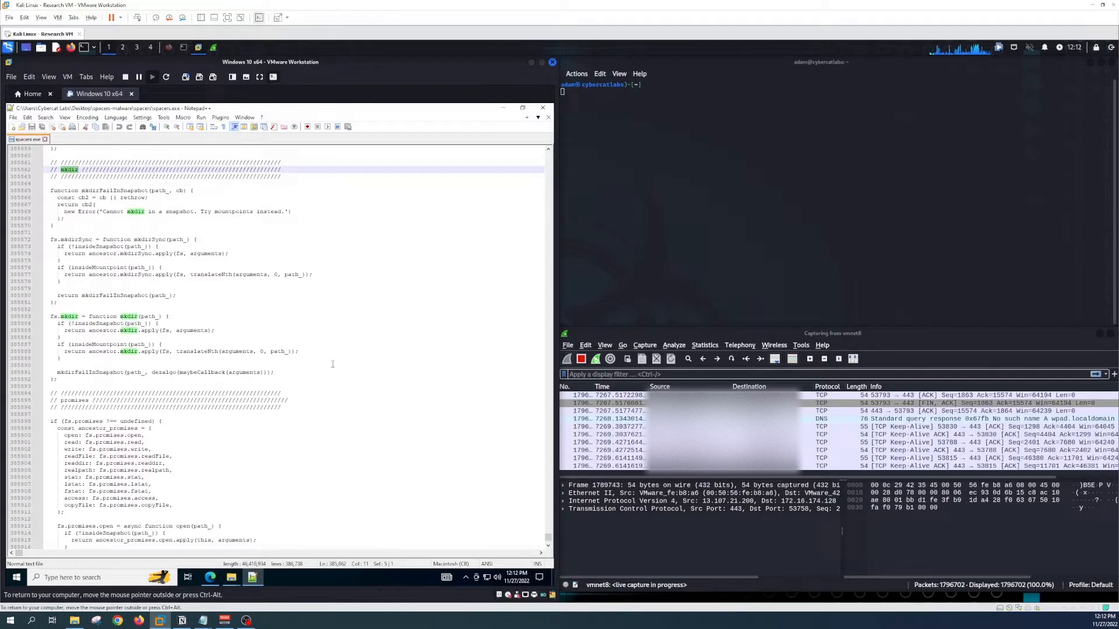
Review the end of spacers.exe's embedded code, selecting the C:\snapshot index.js path line
{"action": "scroll", "scroll_direction": "down", "scroll_amount": 3}
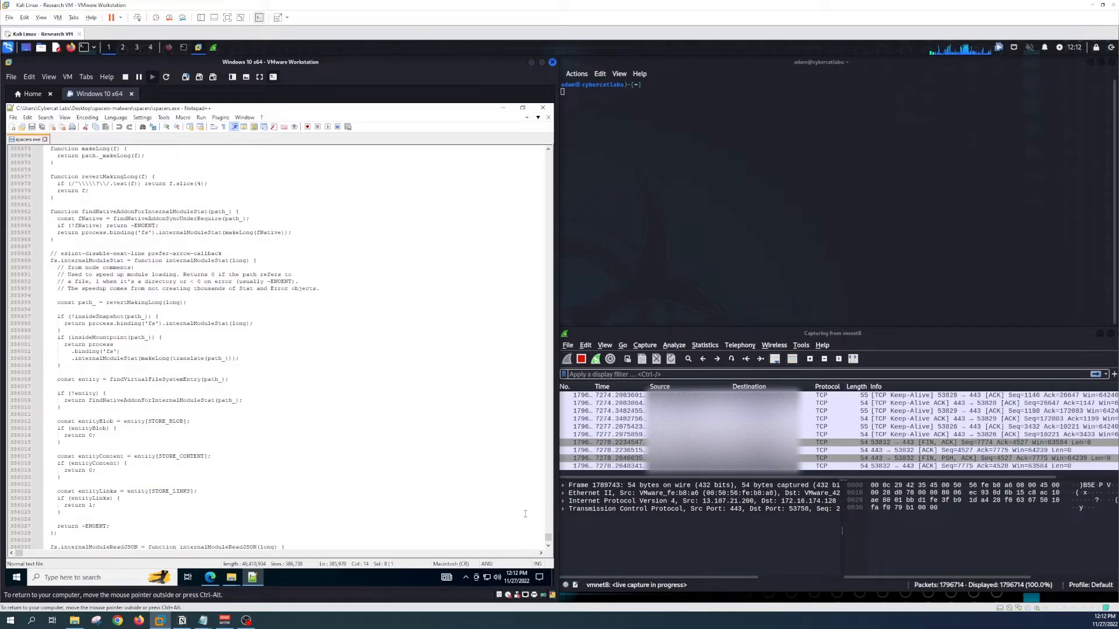
{"action": "scroll", "scroll_direction": "down", "scroll_amount": 3}
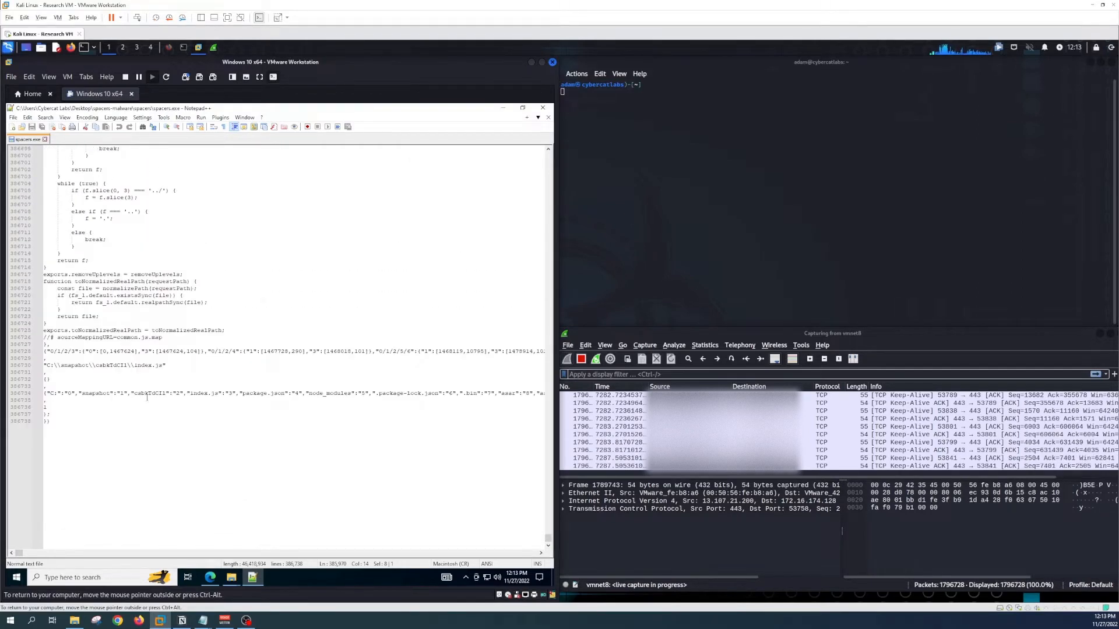
{"action": "triple_click", "coordinate": [105, 365]}
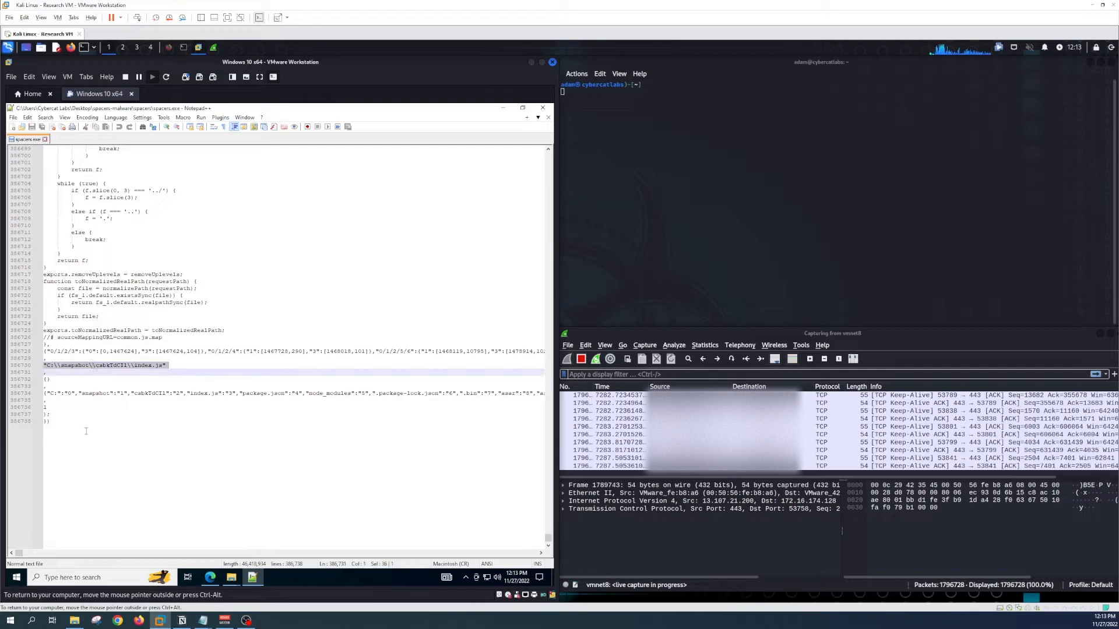
{"action": "right_click", "coordinate": [106, 365]}
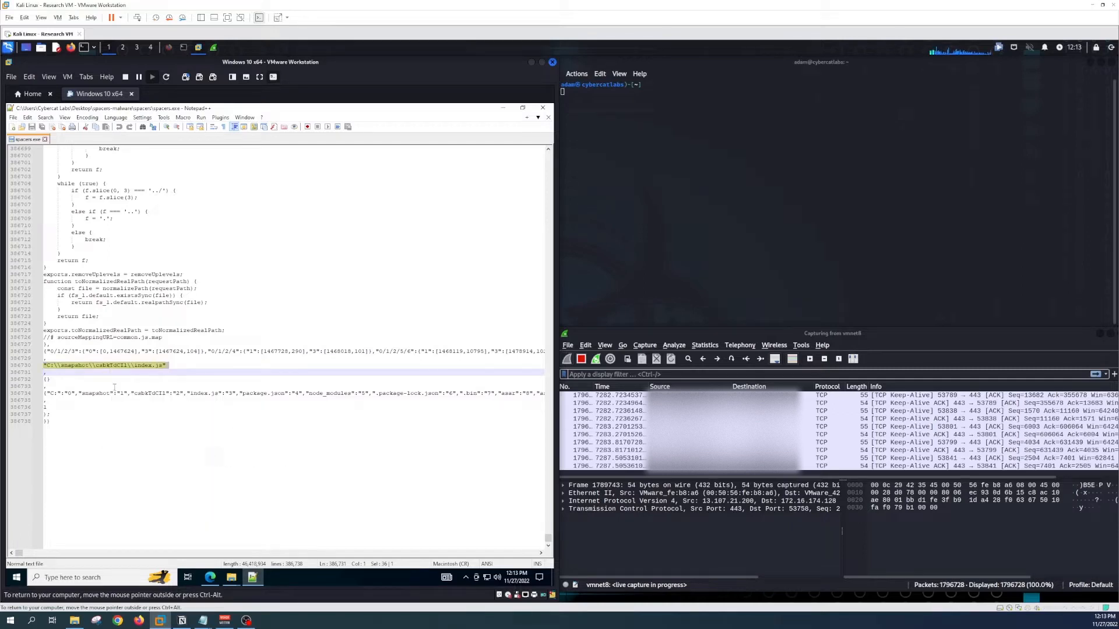
{"action": "right_click", "coordinate": [113, 391]}
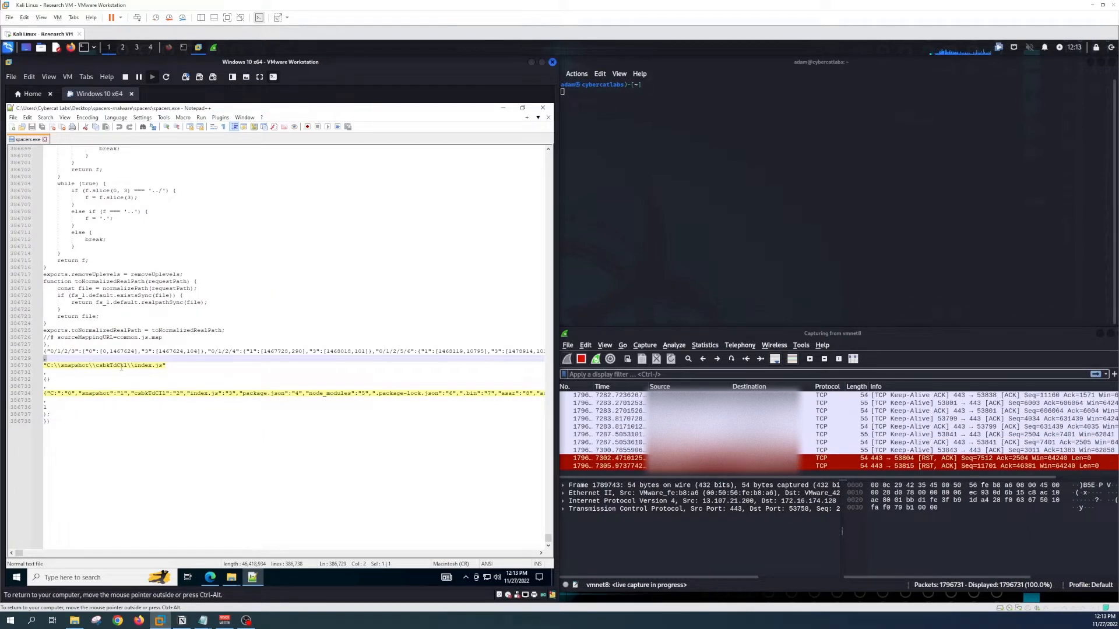
{"action": "double_click", "coordinate": [108, 365]}
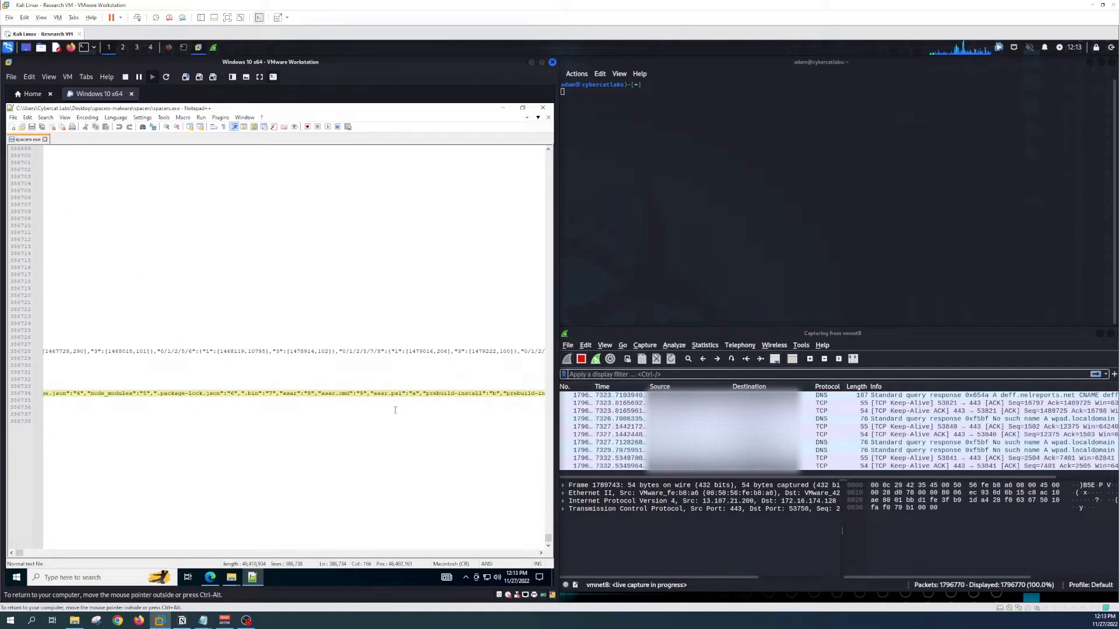
{"action": "double_click", "coordinate": [395, 393]}
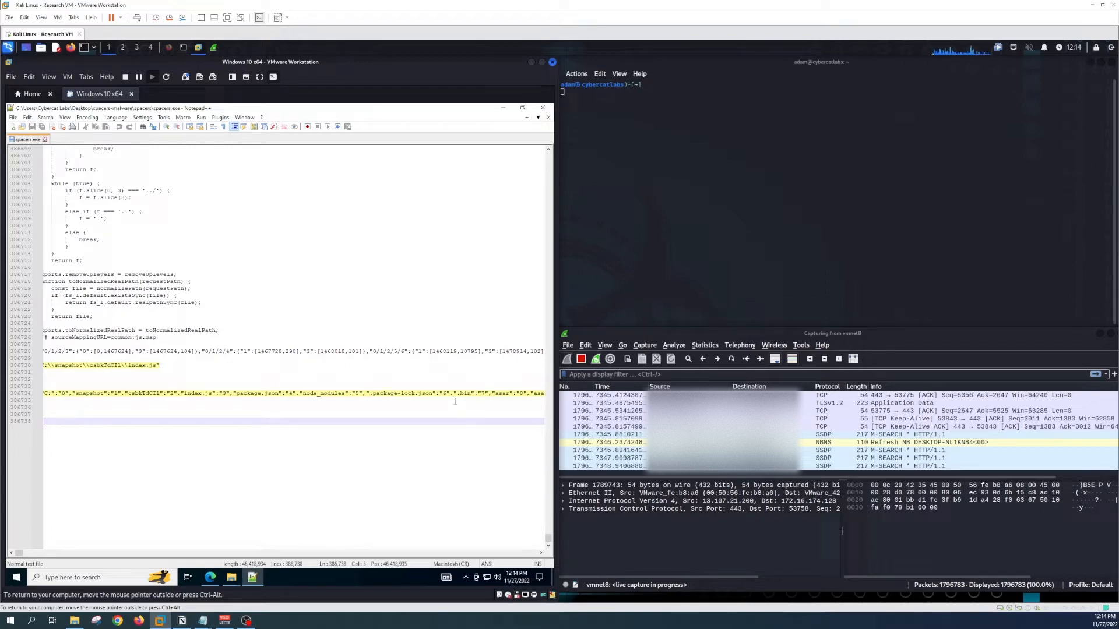
{"action": "mouse_move", "coordinate": [512, 198]}
{"action": "type", "text": "sta"}
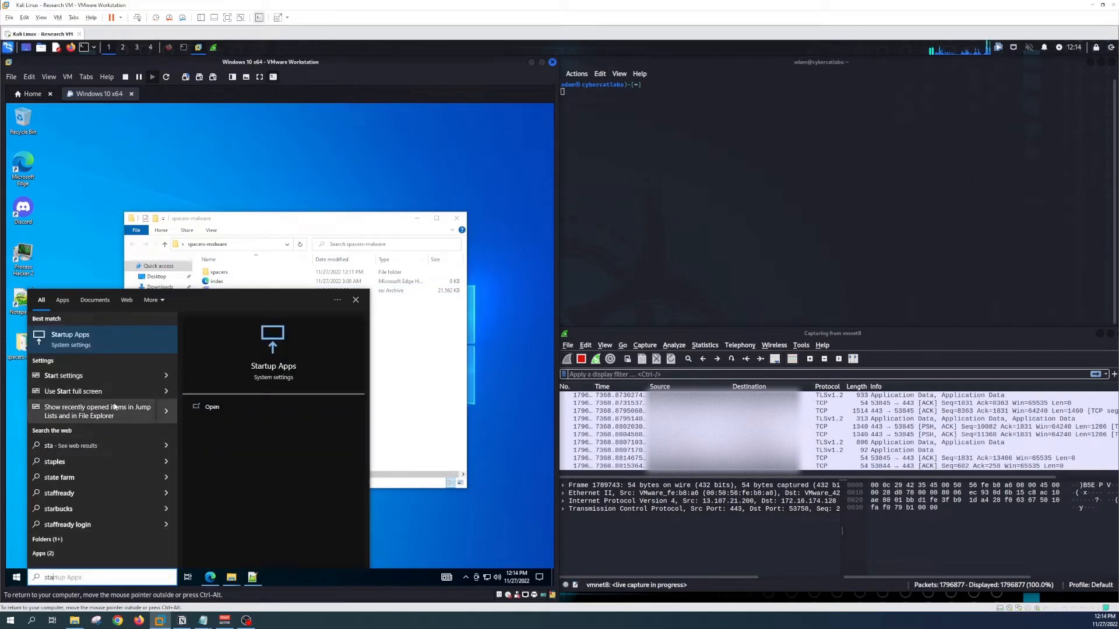
Check in Startup Apps that the Update entry is Off, then close Settings
{"action": "left_click", "coordinate": [70, 339]}
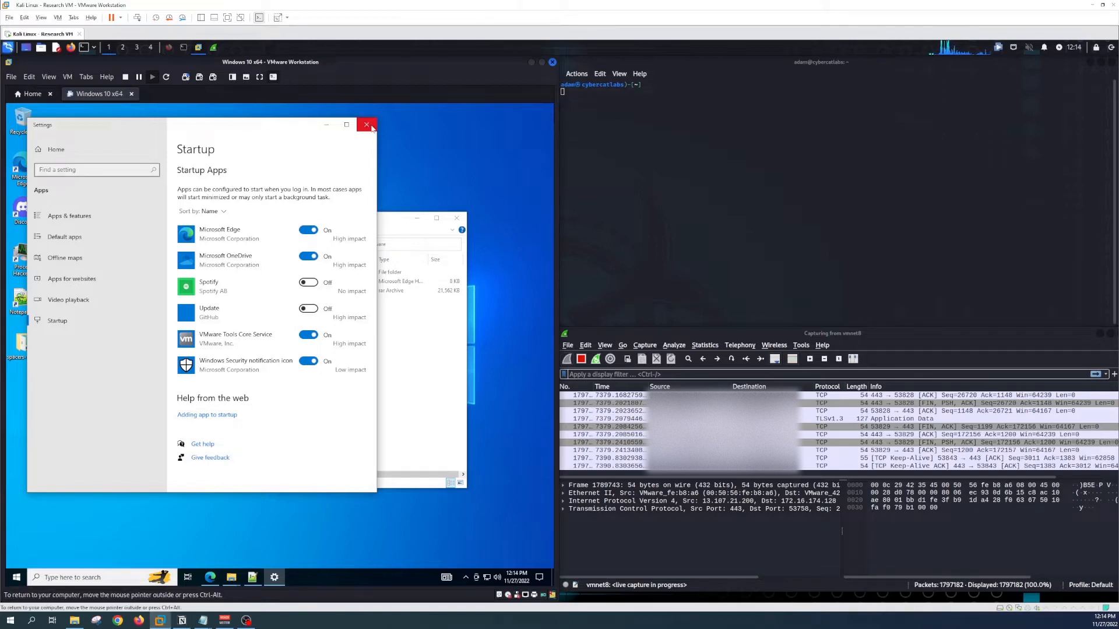
{"action": "left_click", "coordinate": [367, 125]}
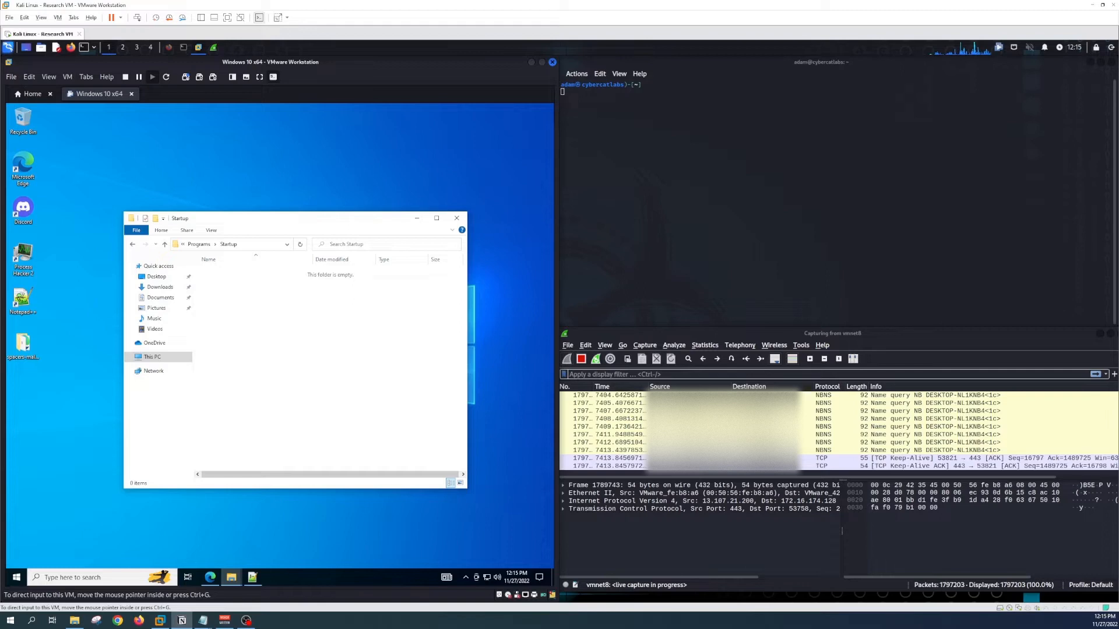
Inspect C:\Windows\System32\Tasks and C:\Windows\Tasks in File Explorer, then search Start for Notepad
{"action": "left_click", "coordinate": [228, 243]}
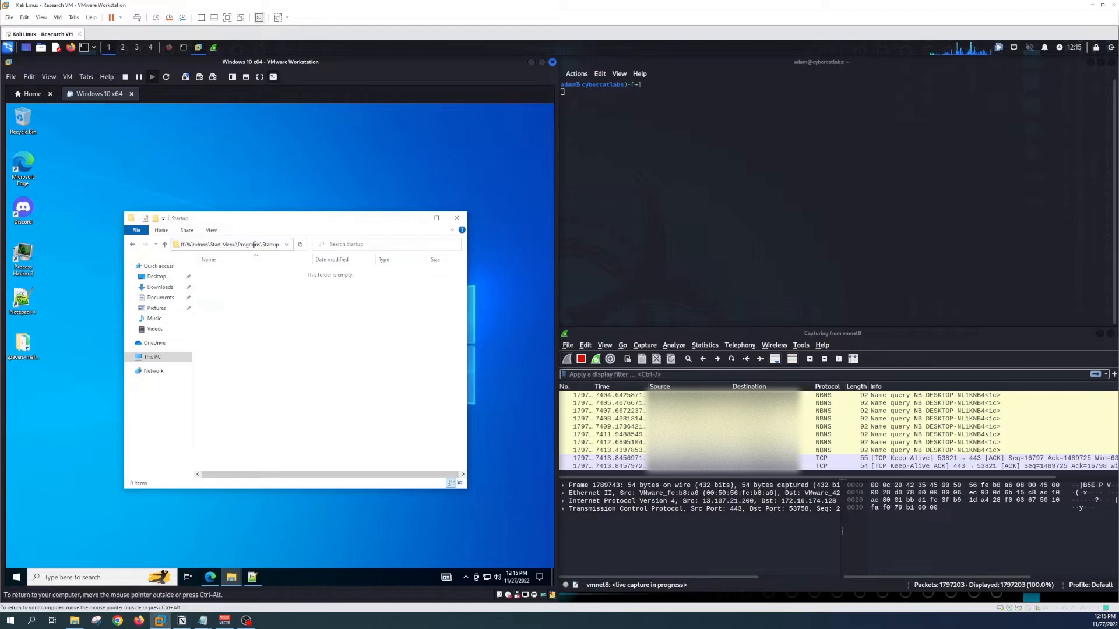
{"action": "type", "text": "C:\\Windows\\System32\\Tasks"}
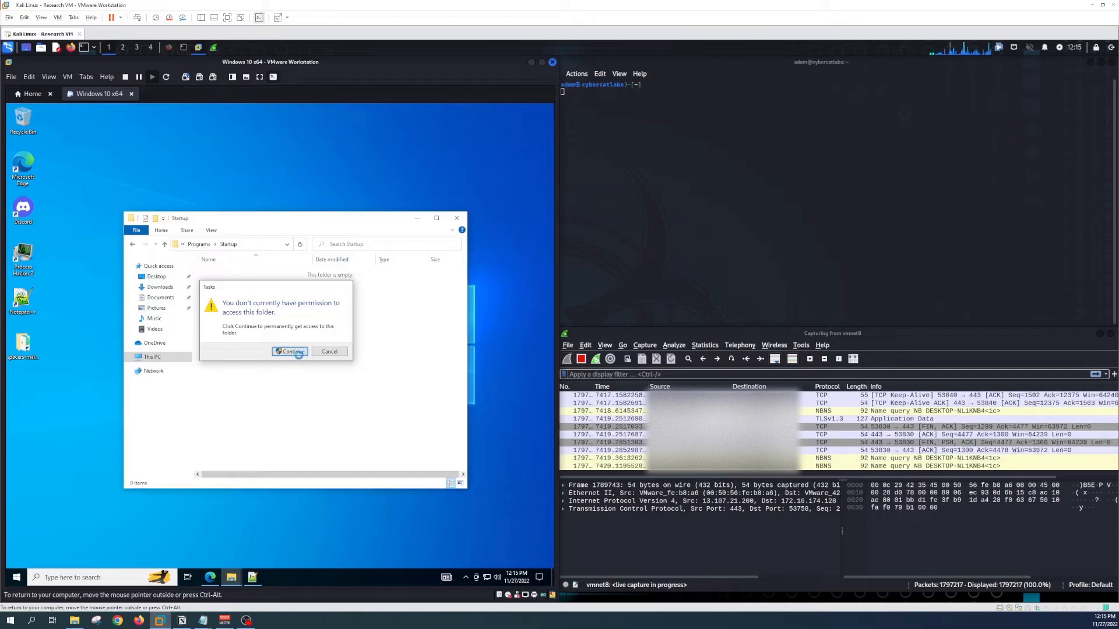
{"action": "left_click", "coordinate": [289, 350]}
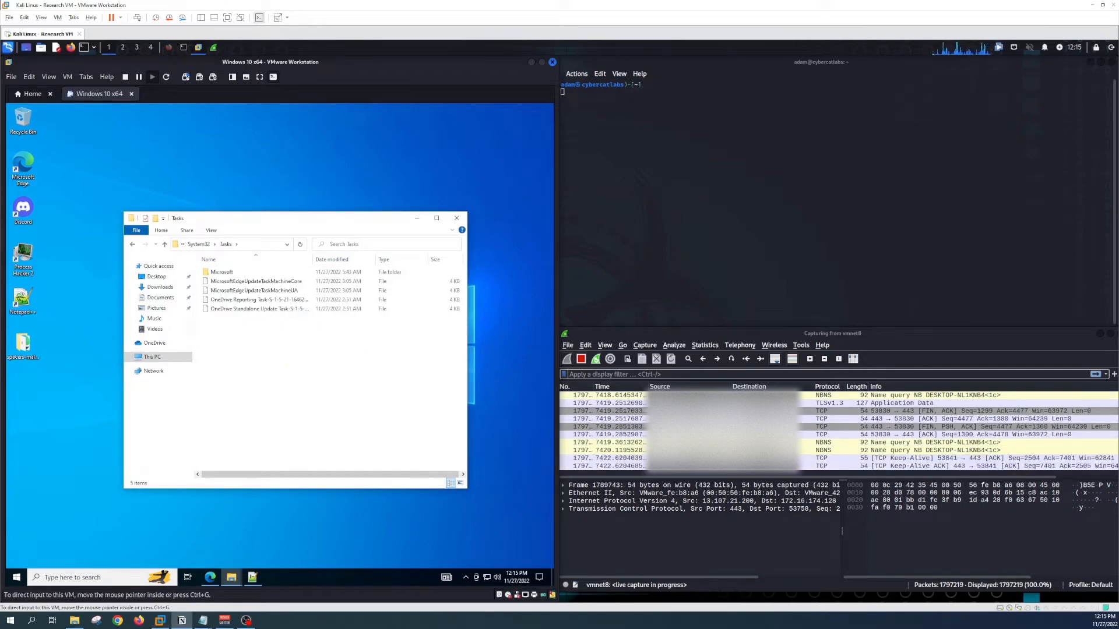
{"action": "left_click", "coordinate": [235, 243]}
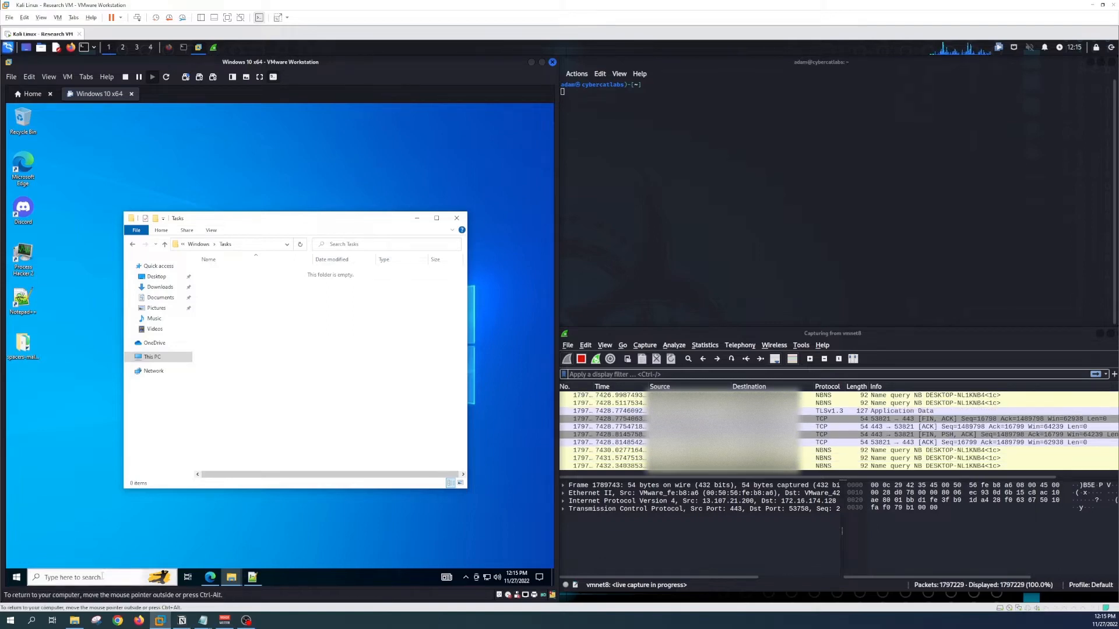
{"action": "type", "text": "note"}
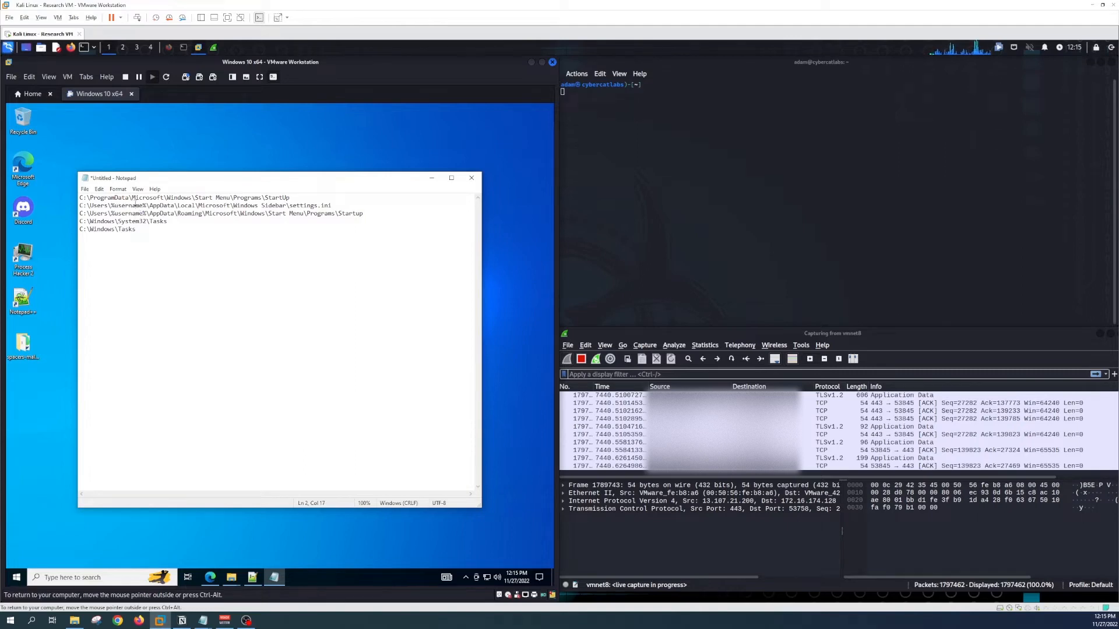
Review the persistence path list in Notepad and close the File Explorer window on Windows\Tasks
{"action": "double_click", "coordinate": [125, 205]}
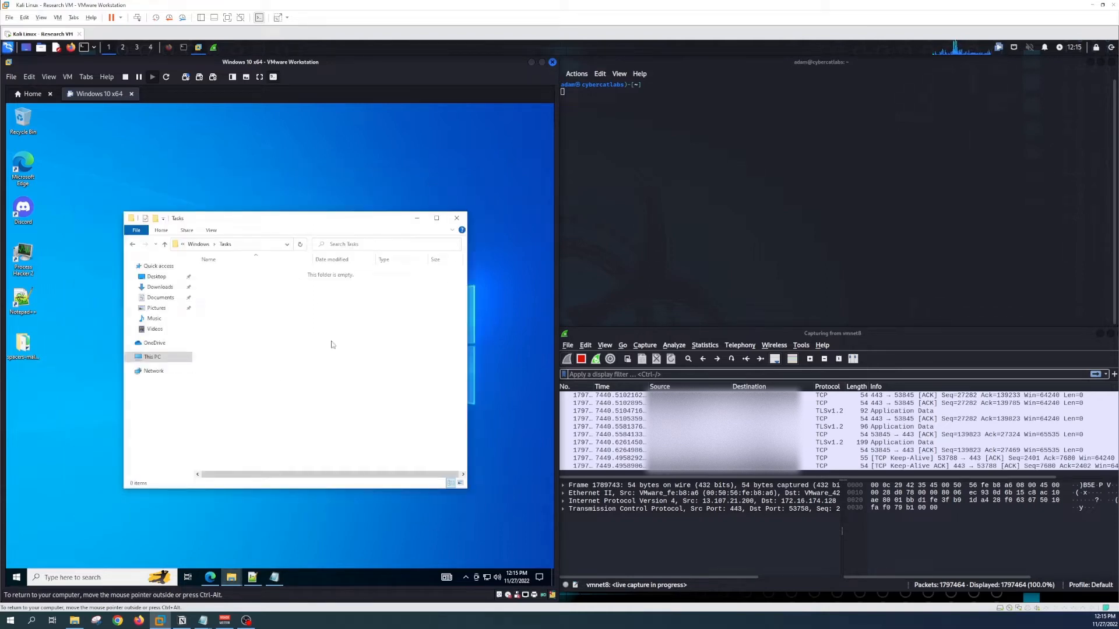
{"action": "mouse_move", "coordinate": [456, 218]}
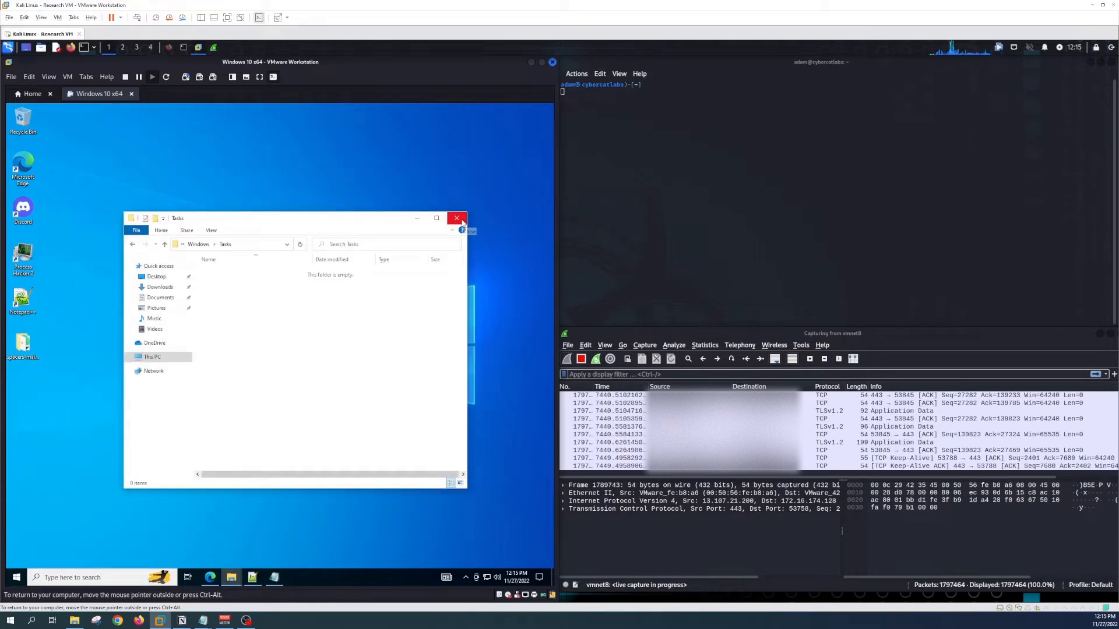
{"action": "left_click", "coordinate": [455, 218]}
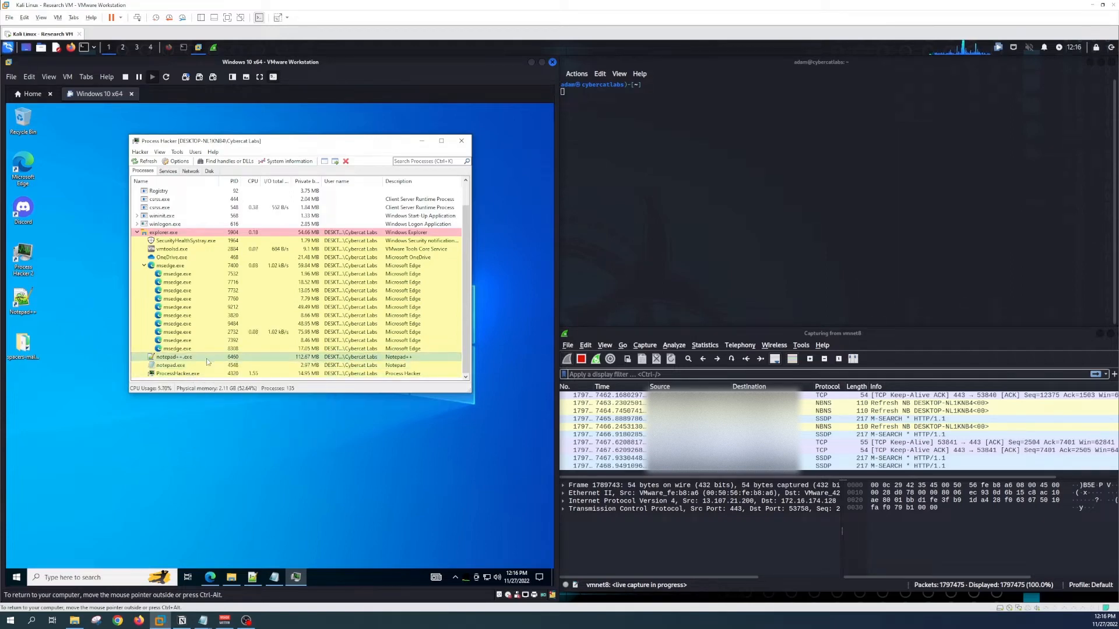
{"action": "mouse_move", "coordinate": [177, 274]}
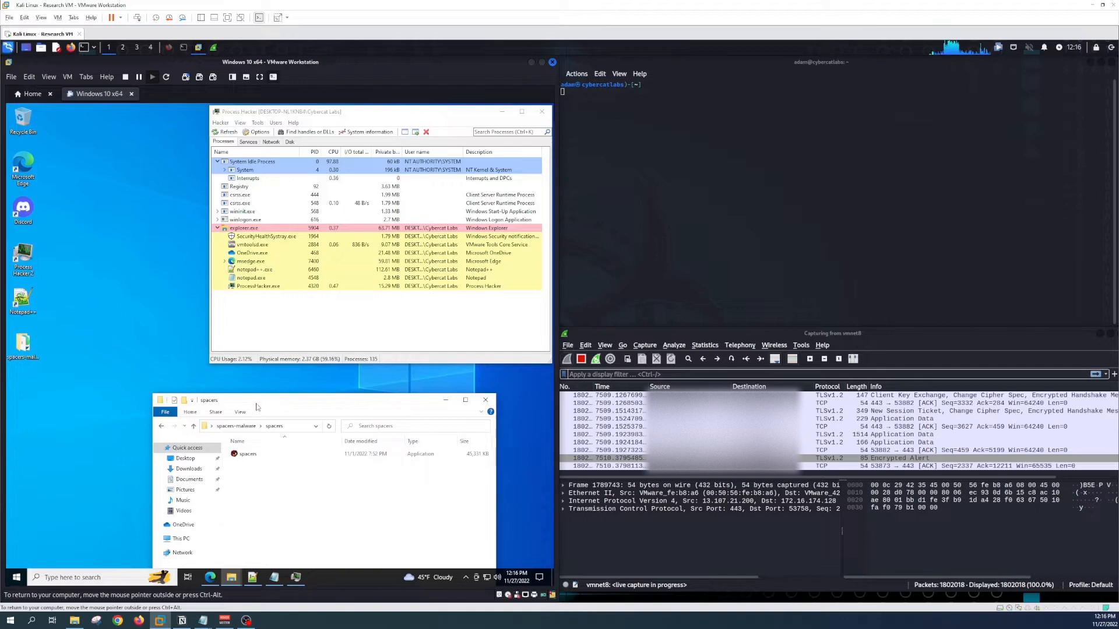
Run spacers.exe from File Explorer and watch its new processes appear in Process Hacker
{"action": "left_click", "coordinate": [246, 453]}
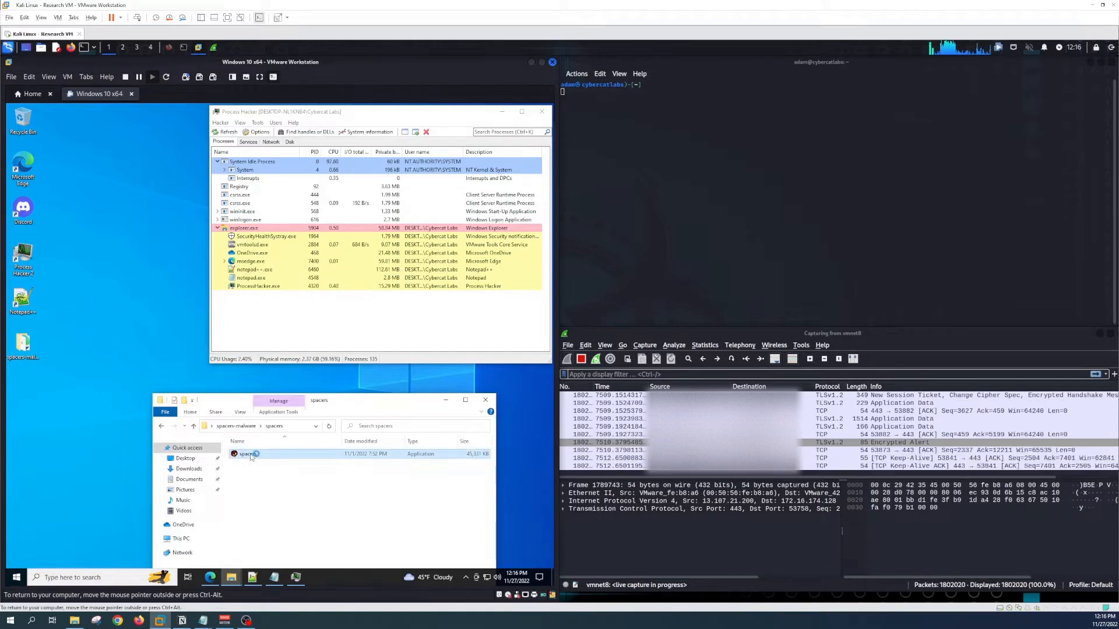
{"action": "double_click", "coordinate": [247, 453]}
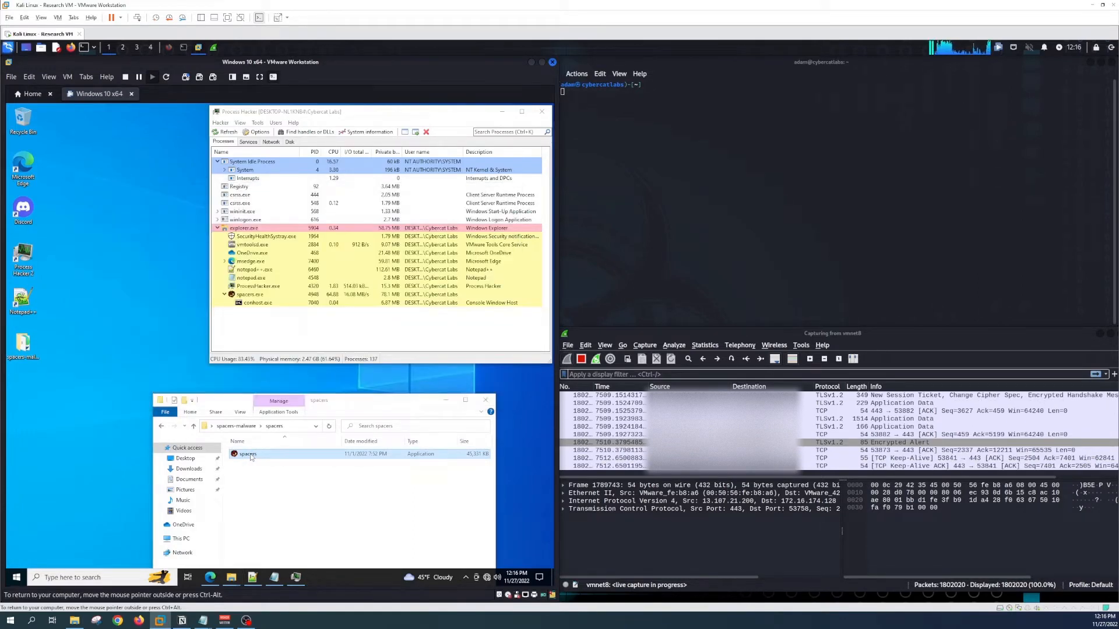
{"action": "double_click", "coordinate": [247, 454]}
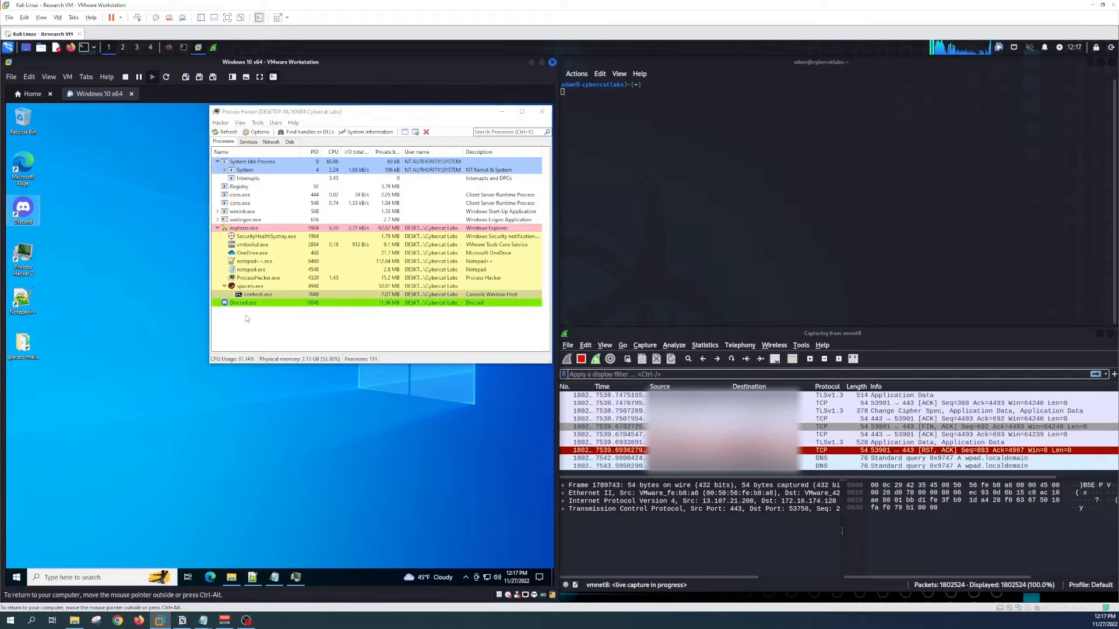
{"action": "left_click", "coordinate": [217, 303]}
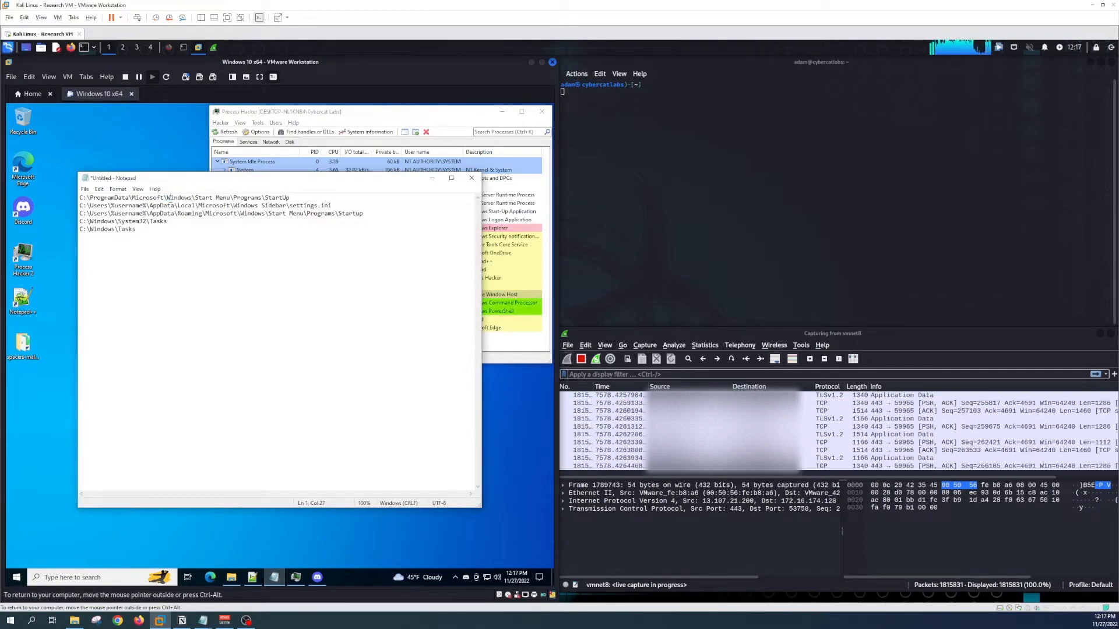
Check the AppData\Roaming Startup path from the notes in Explorer, finding Updater, then minimize Notepad
{"action": "triple_click", "coordinate": [179, 198]}
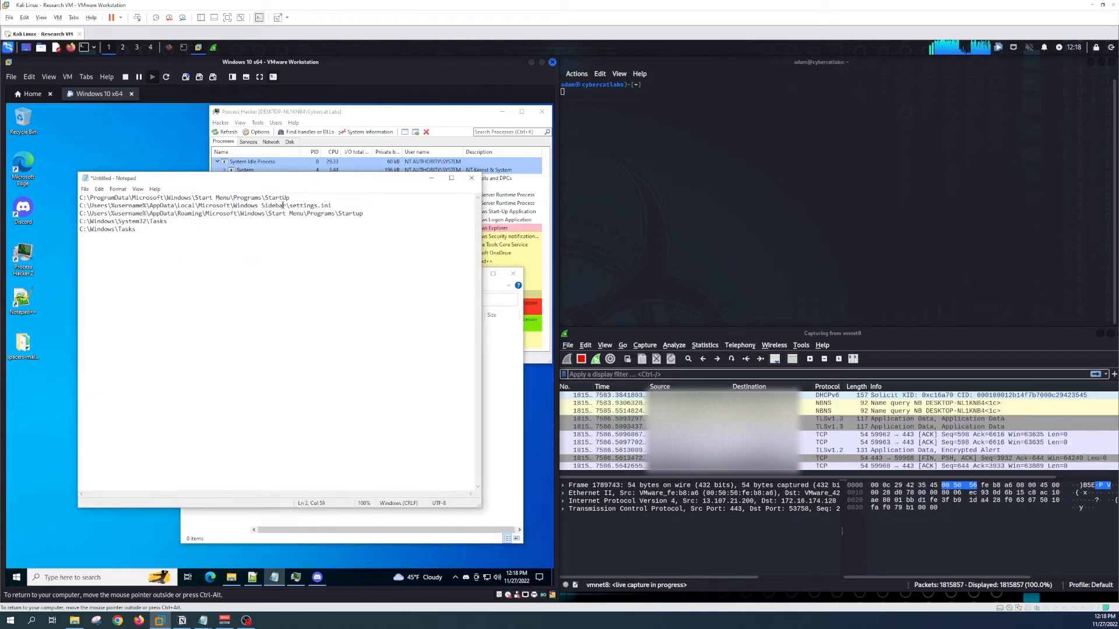
{"action": "triple_click", "coordinate": [207, 206]}
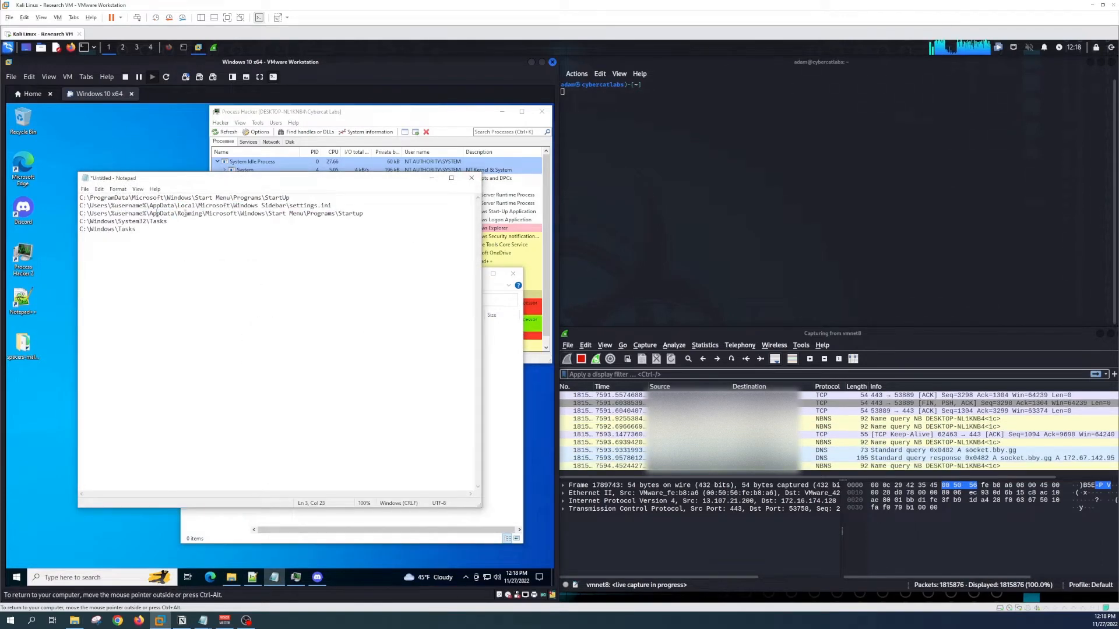
{"action": "triple_click", "coordinate": [214, 212]}
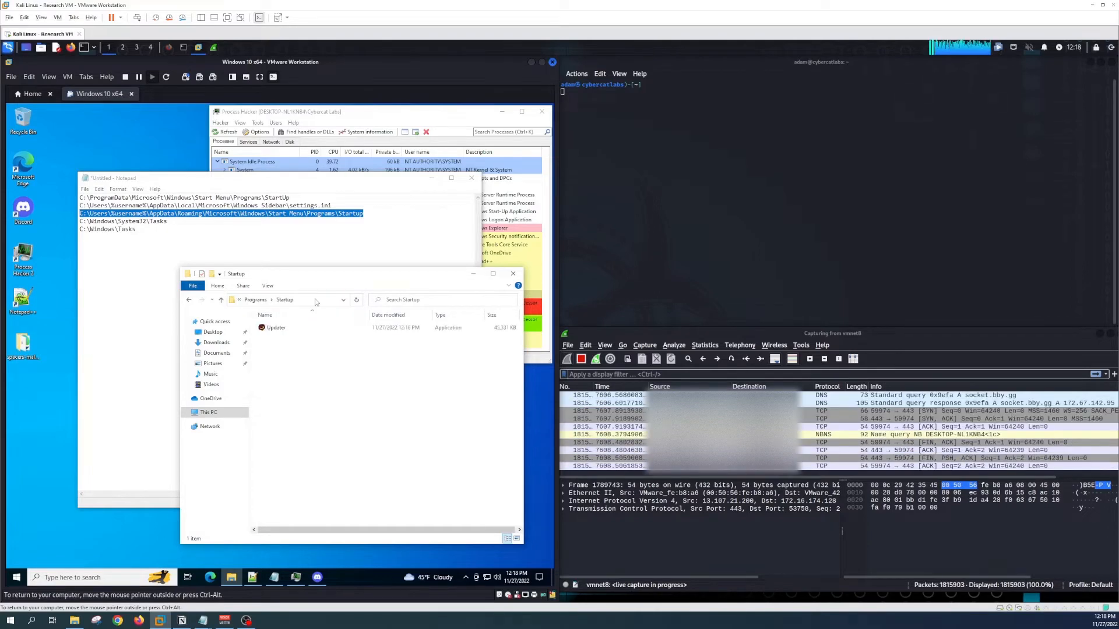
{"action": "left_click", "coordinate": [276, 328]}
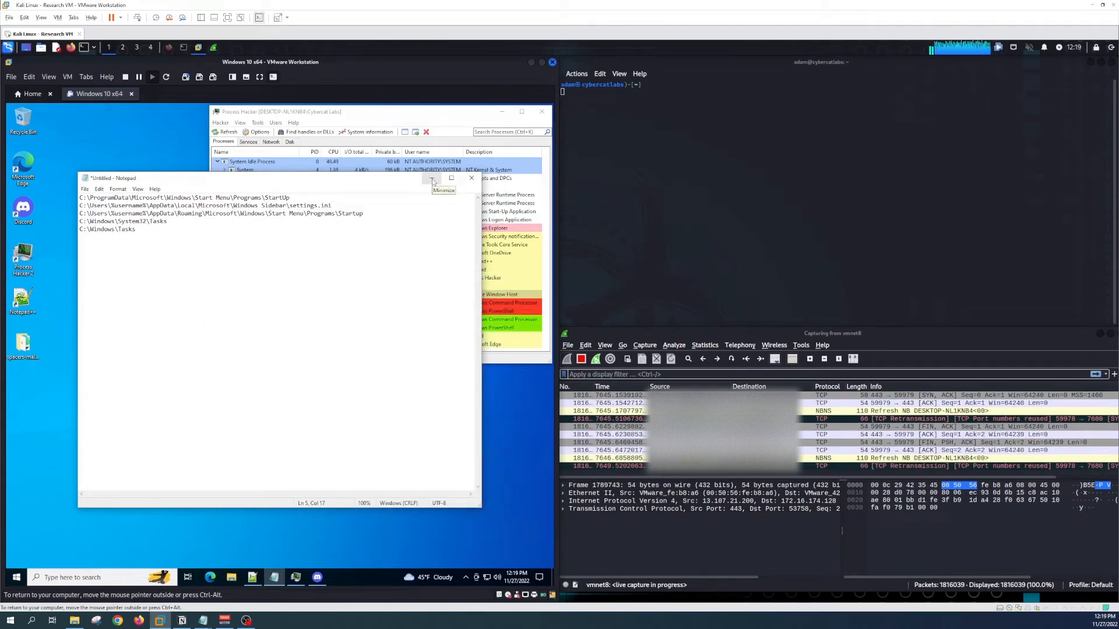
{"action": "left_click", "coordinate": [450, 177]}
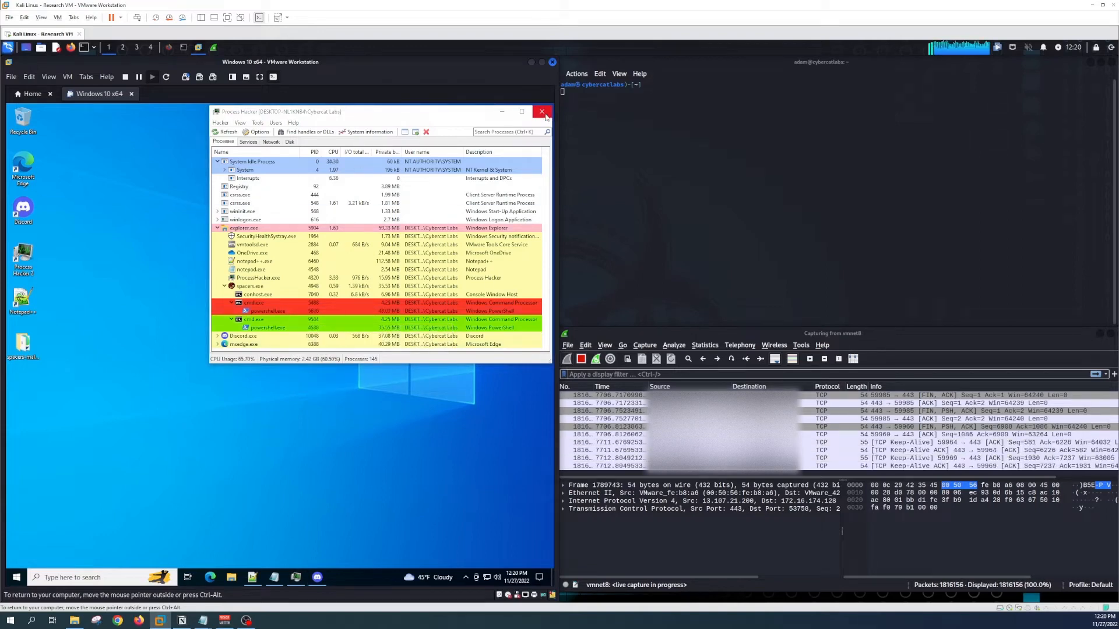
Search Start for 'startup apps' and bring up the Startup Apps settings page listing Updater
{"action": "left_click", "coordinate": [542, 112]}
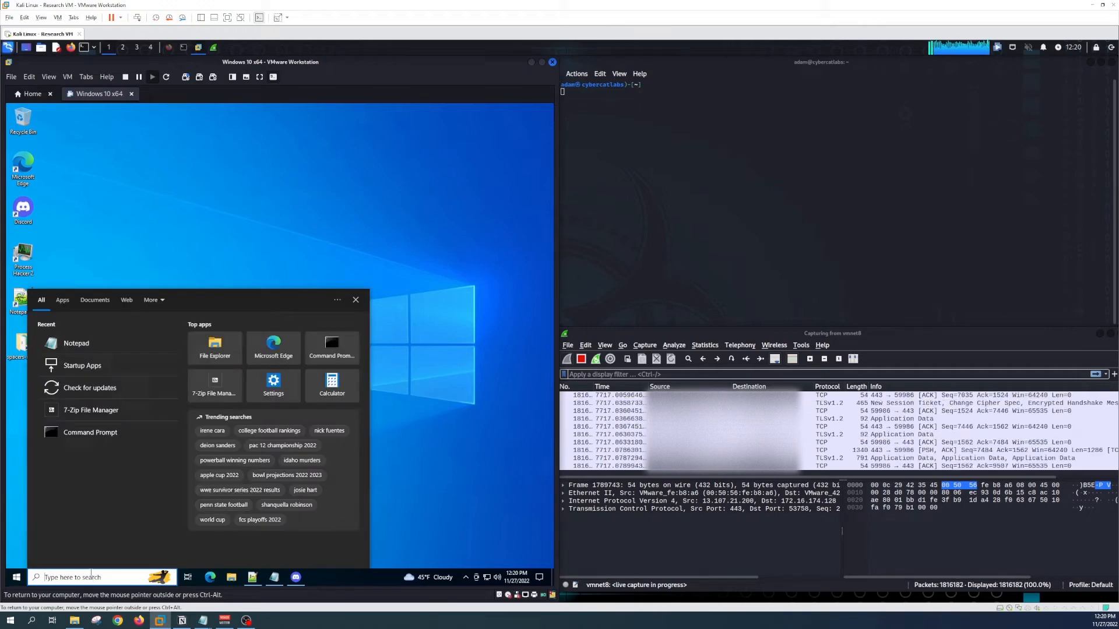
{"action": "type", "text": "startup apps"}
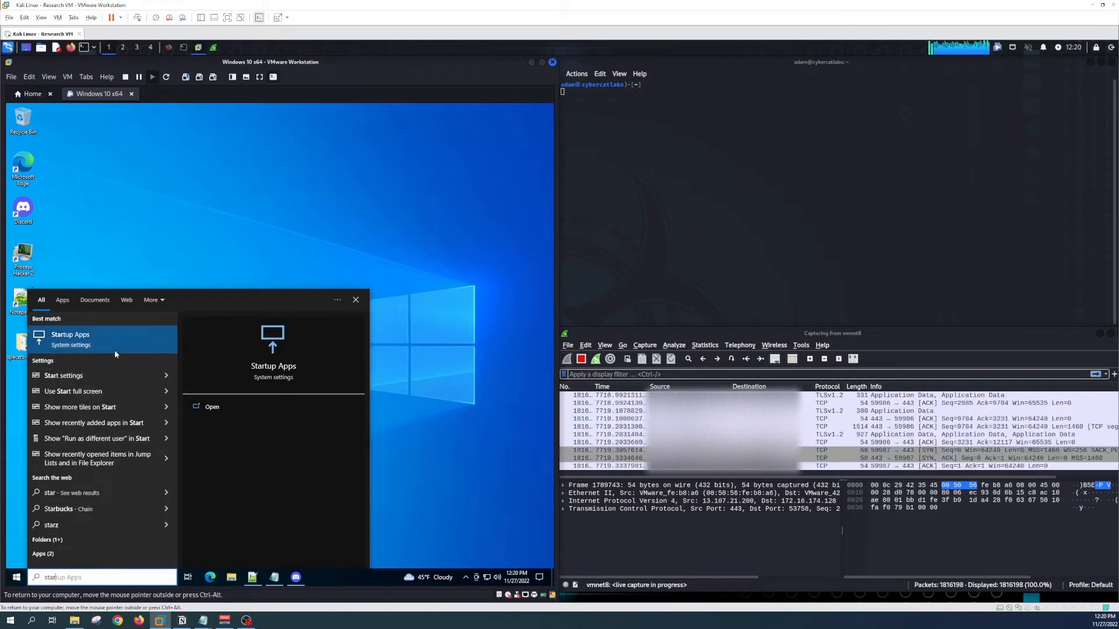
{"action": "left_click", "coordinate": [70, 338]}
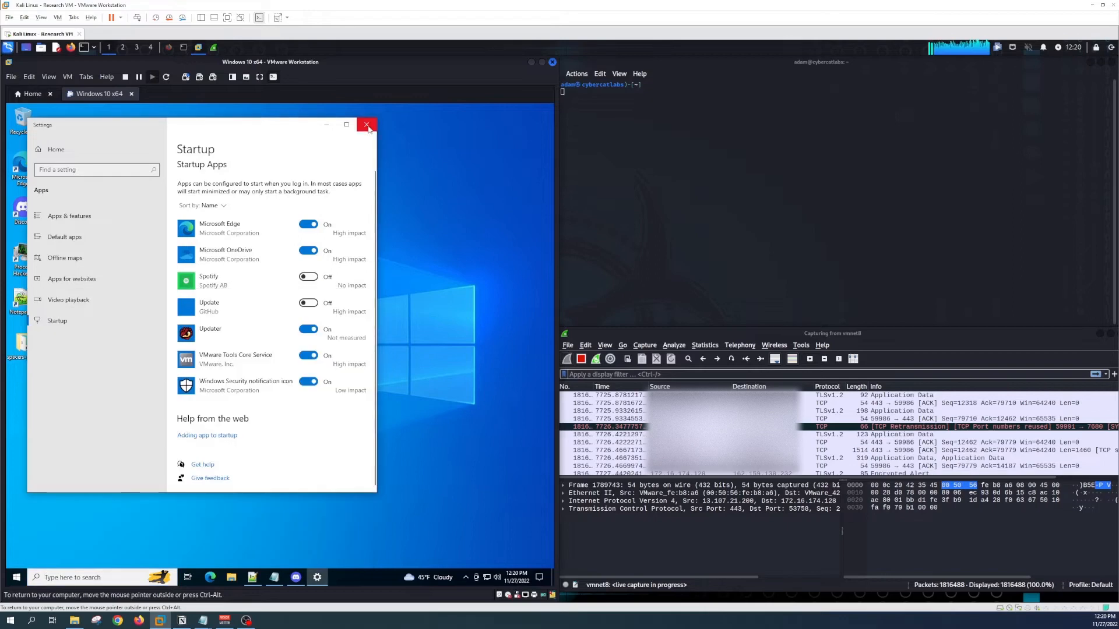
Close Settings and Notepad++, then close Notepad so its save prompt appears
{"action": "left_click", "coordinate": [366, 124]}
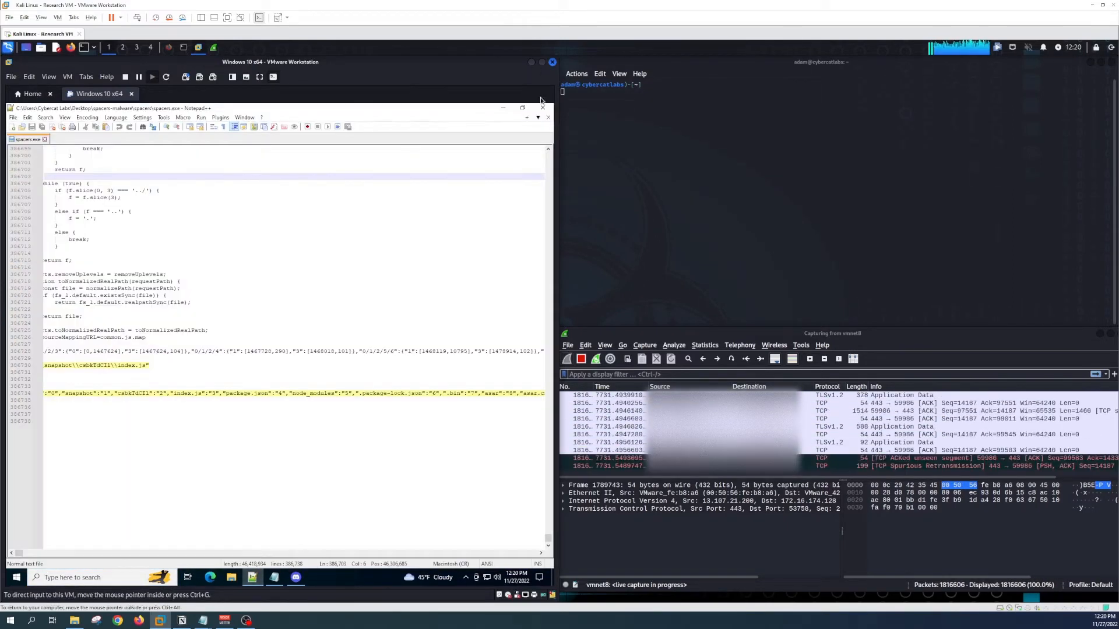
{"action": "left_click", "coordinate": [548, 107]}
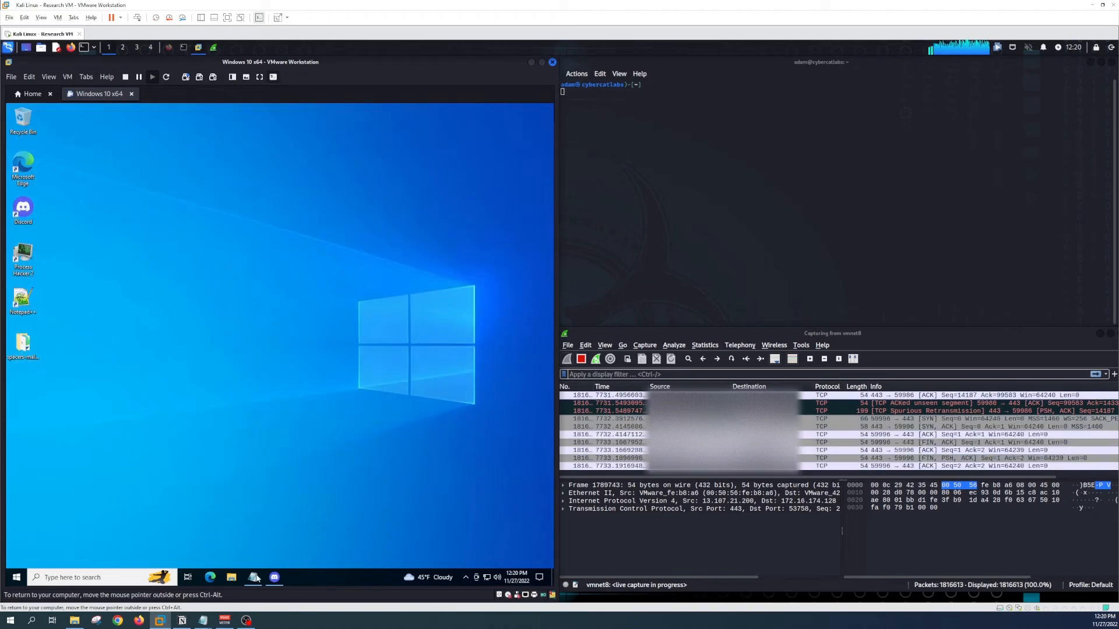
{"action": "left_click", "coordinate": [252, 576]}
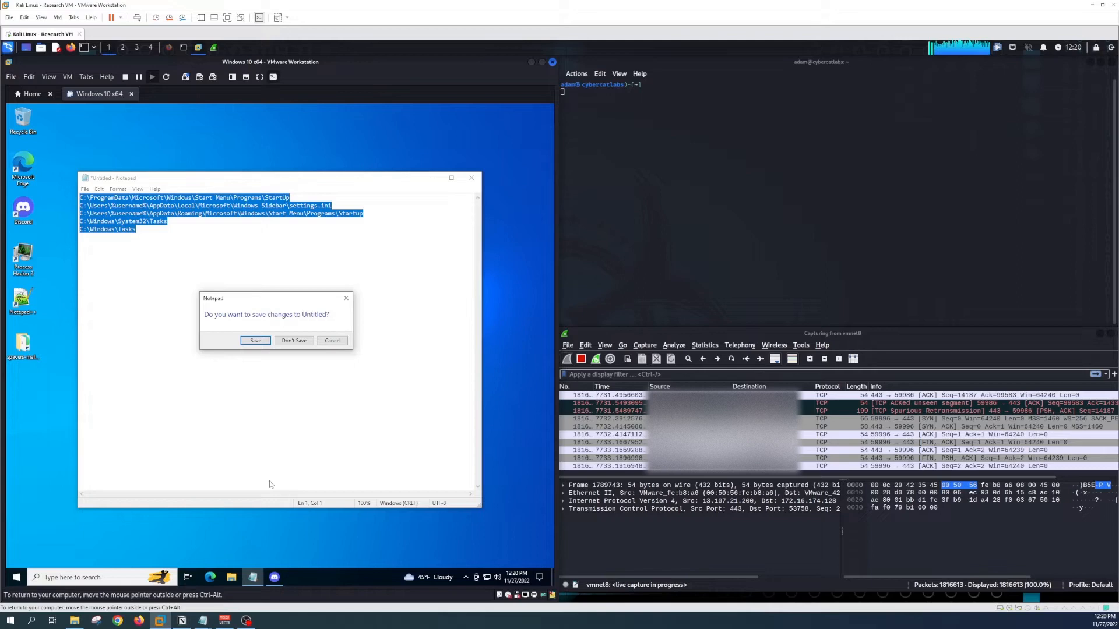
Restart the Windows 10 VM from the Start menu's power options
{"action": "left_click", "coordinate": [294, 341]}
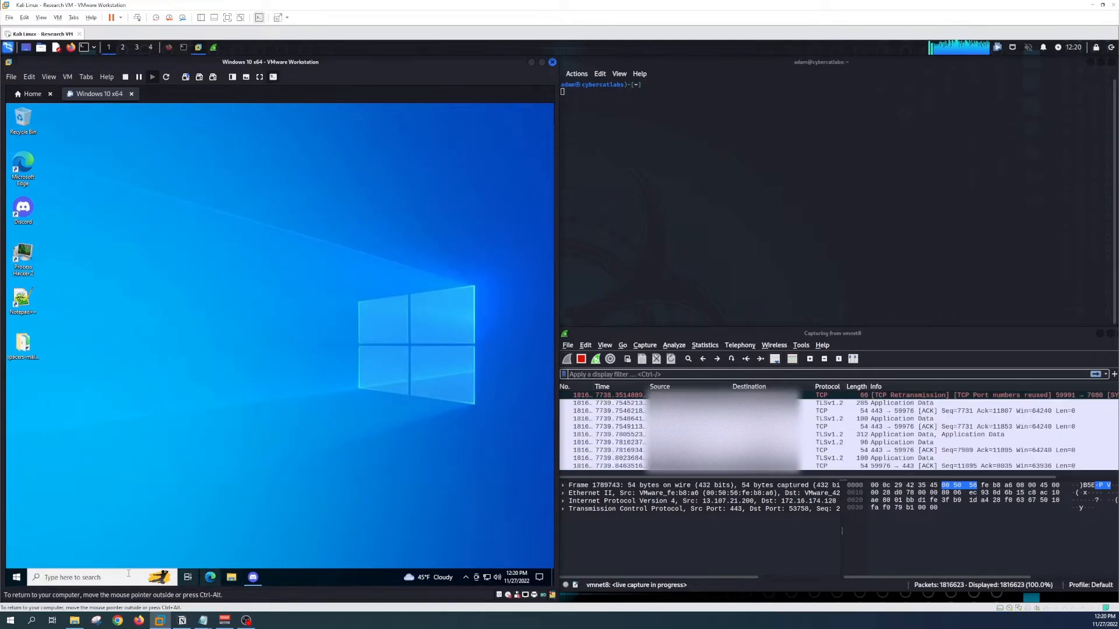
{"action": "left_click", "coordinate": [9, 577]}
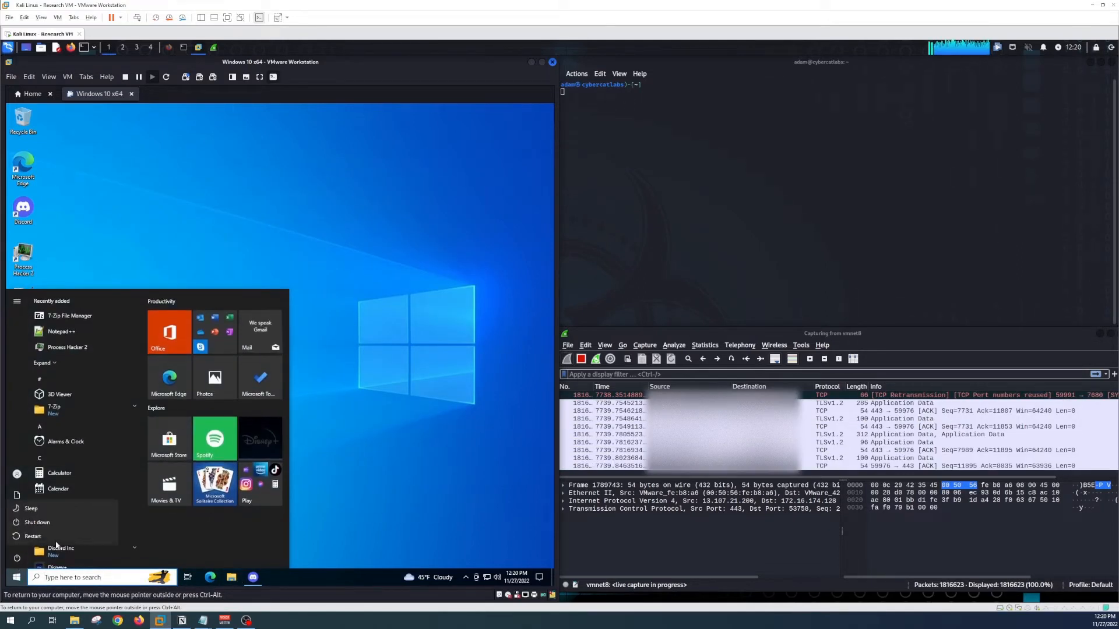
{"action": "left_click", "coordinate": [33, 536]}
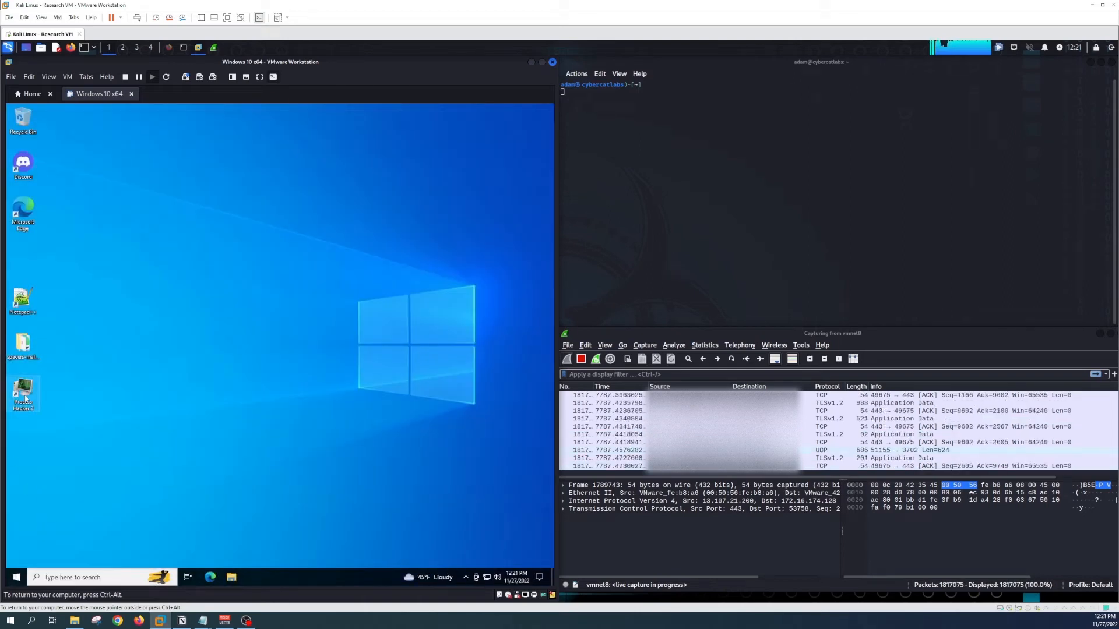
{"action": "mouse_move", "coordinate": [23, 391]}
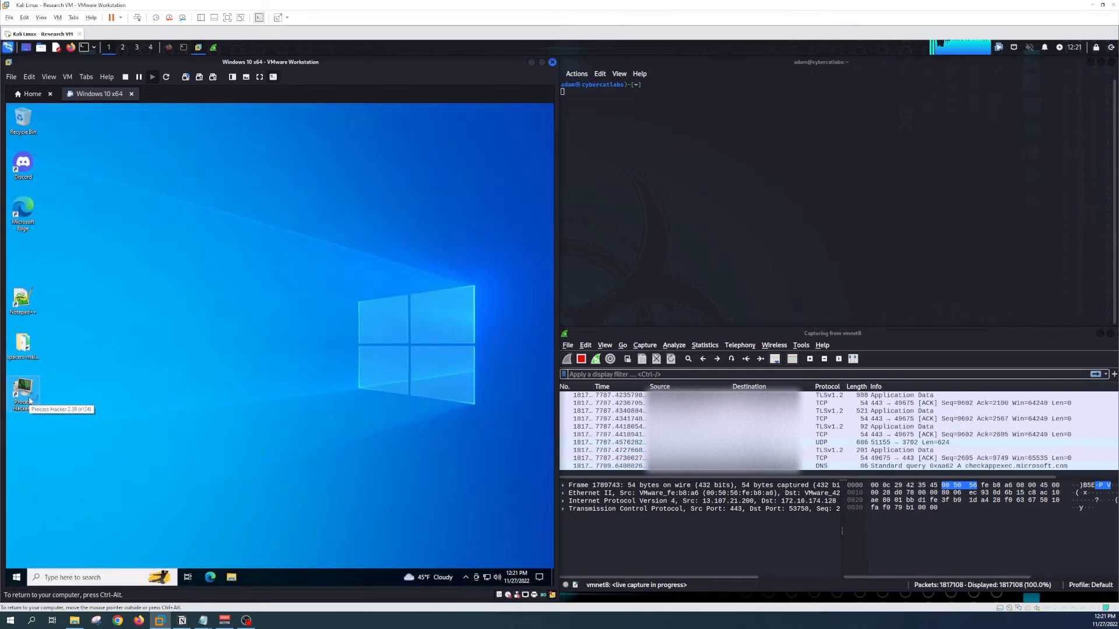
Launch Process Hacker and find Updater.exe running under explorer.exe after the reboot
{"action": "double_click", "coordinate": [24, 390]}
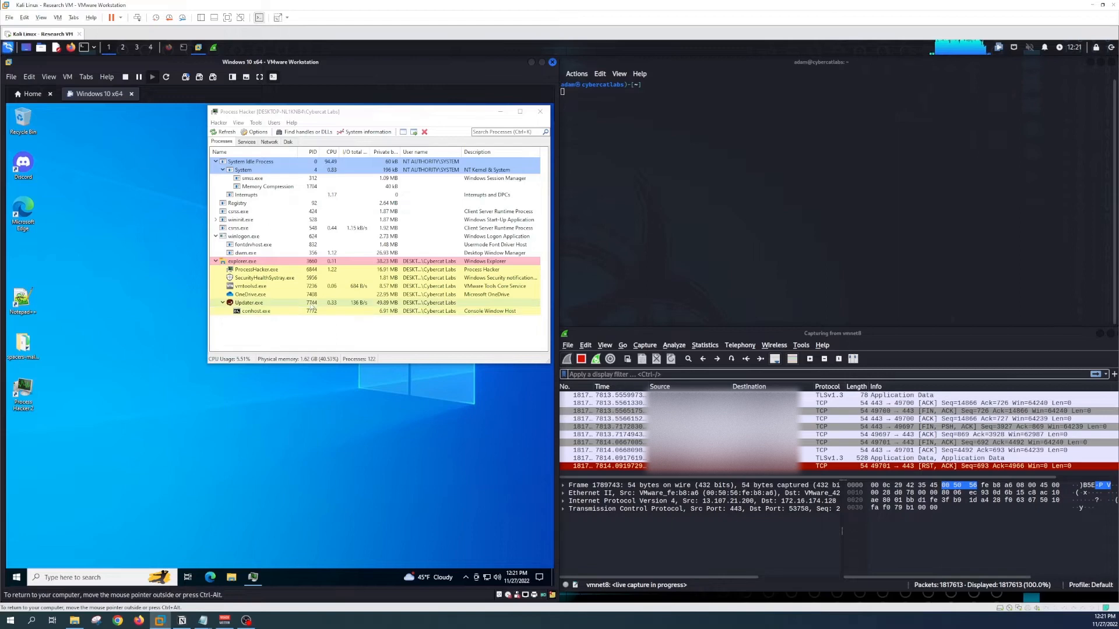
{"action": "left_click", "coordinate": [465, 577]}
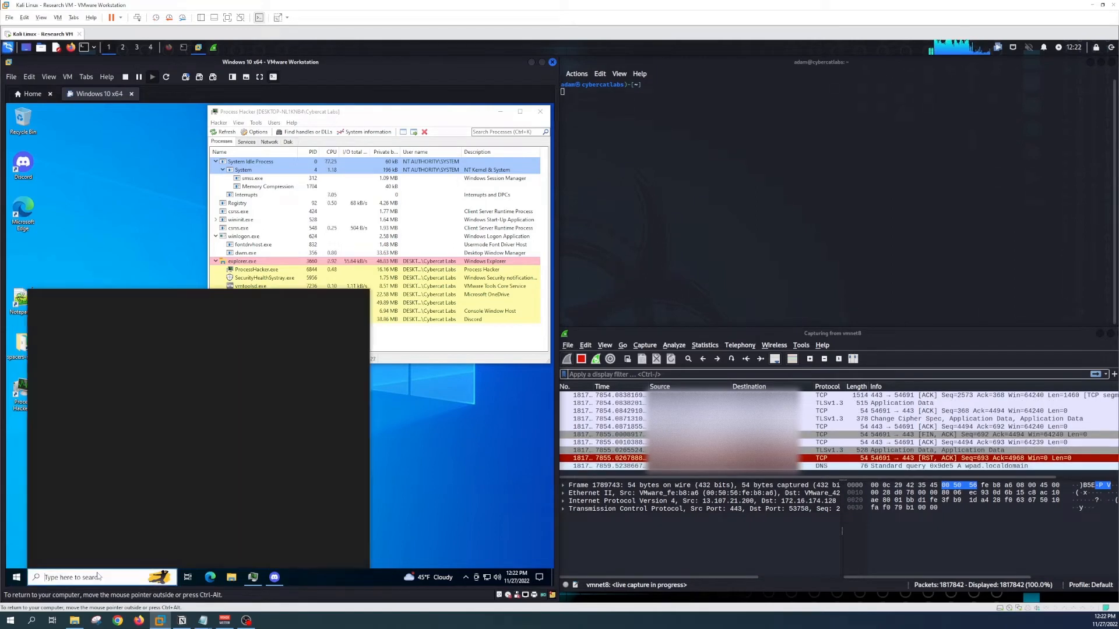
Switch the Updater startup app Off in Settings and close the window
{"action": "type", "text": "stat"}
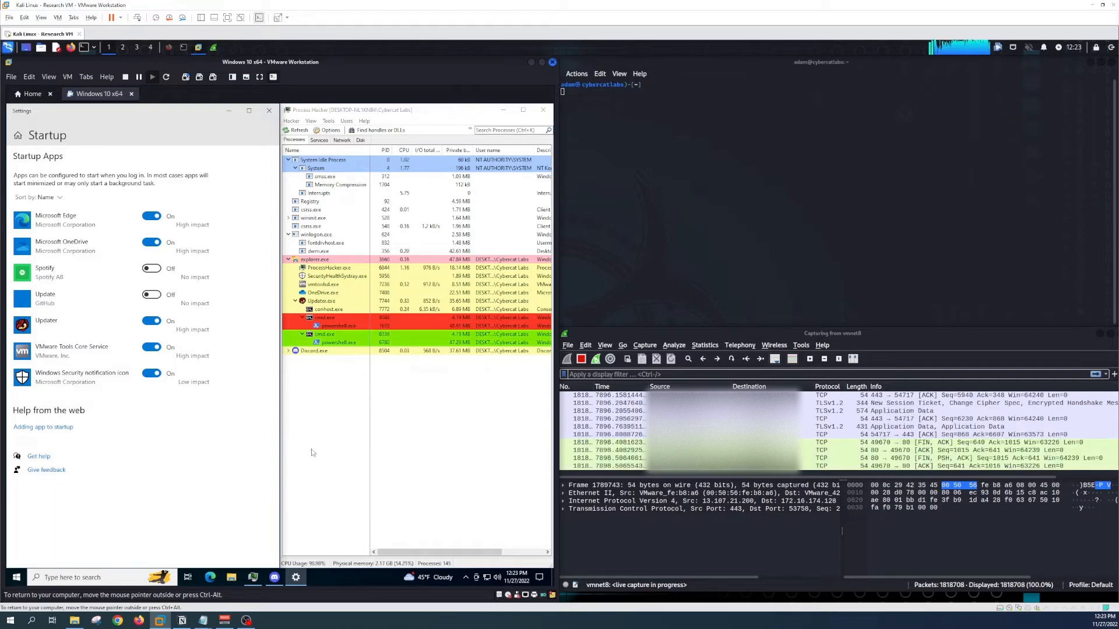
{"action": "left_click", "coordinate": [151, 322]}
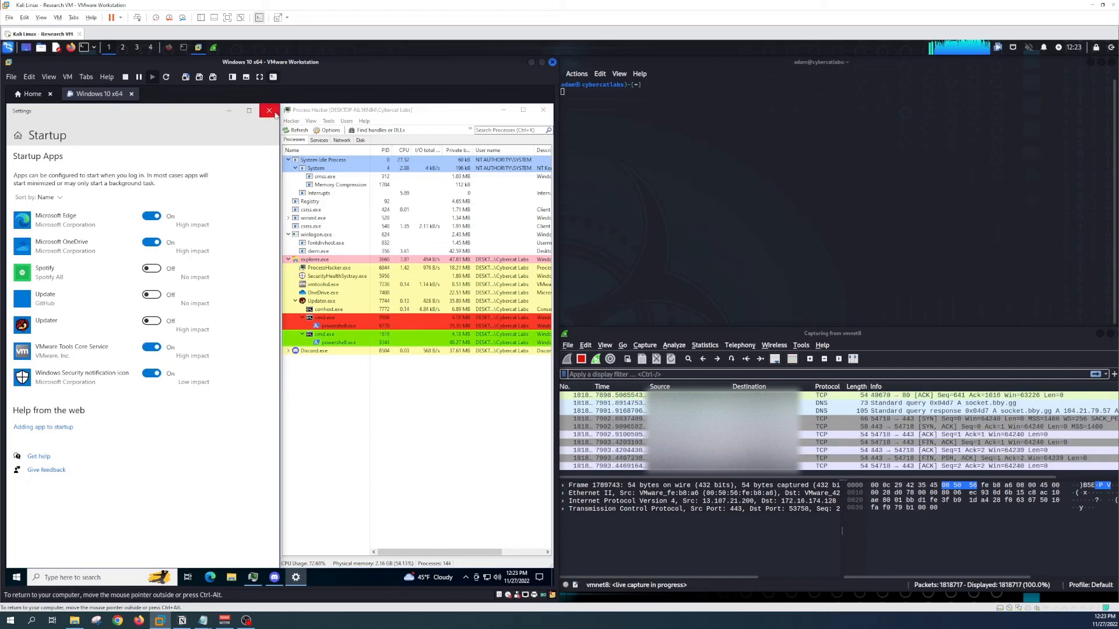
{"action": "left_click", "coordinate": [269, 111]}
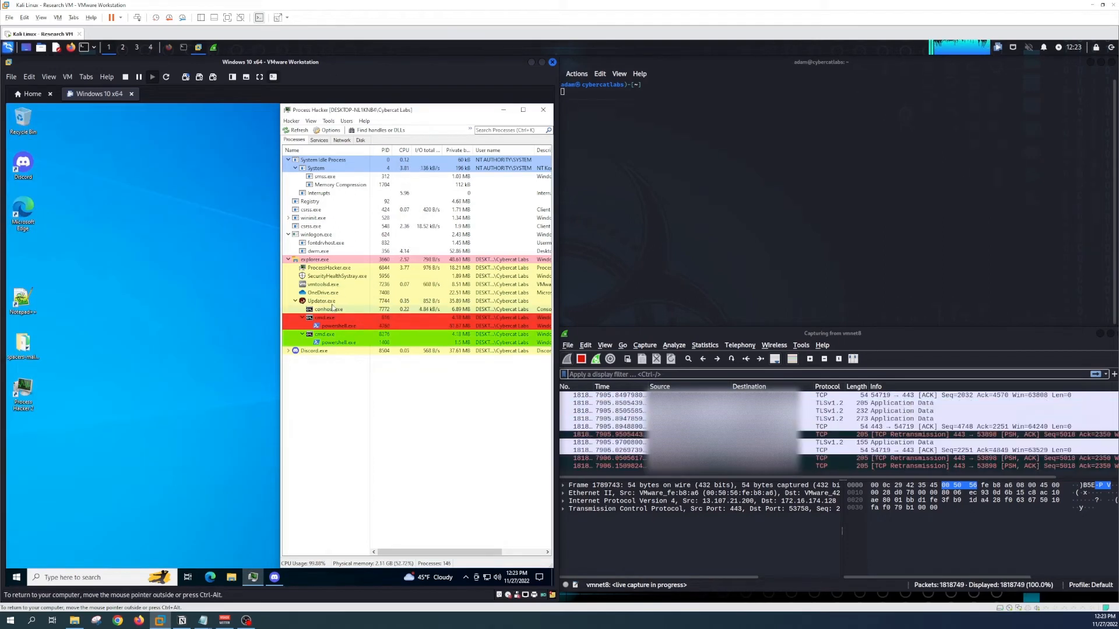
Open Updater.exe's file location from Process Hacker and move Updater out of the Startup folder
{"action": "right_click", "coordinate": [321, 309]}
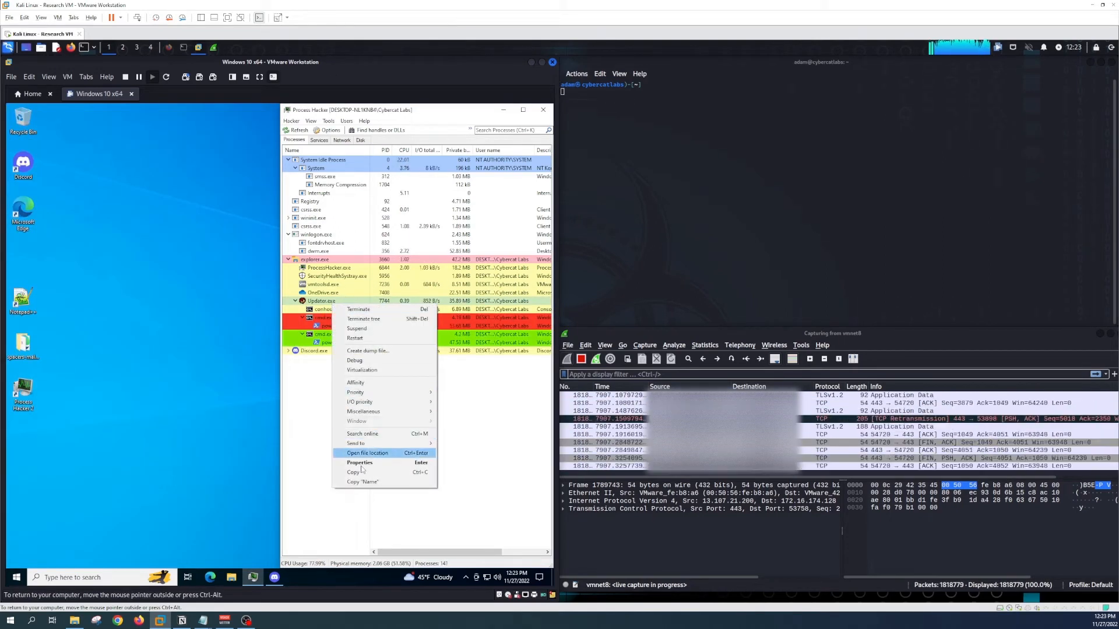
{"action": "left_click", "coordinate": [367, 453]}
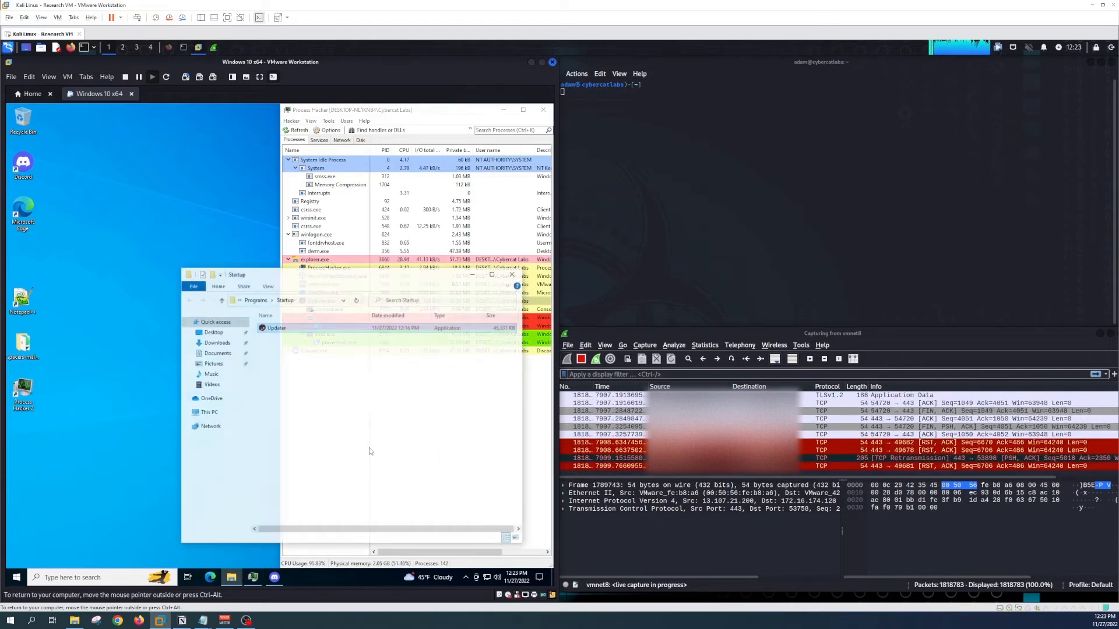
{"action": "left_click", "coordinate": [276, 328]}
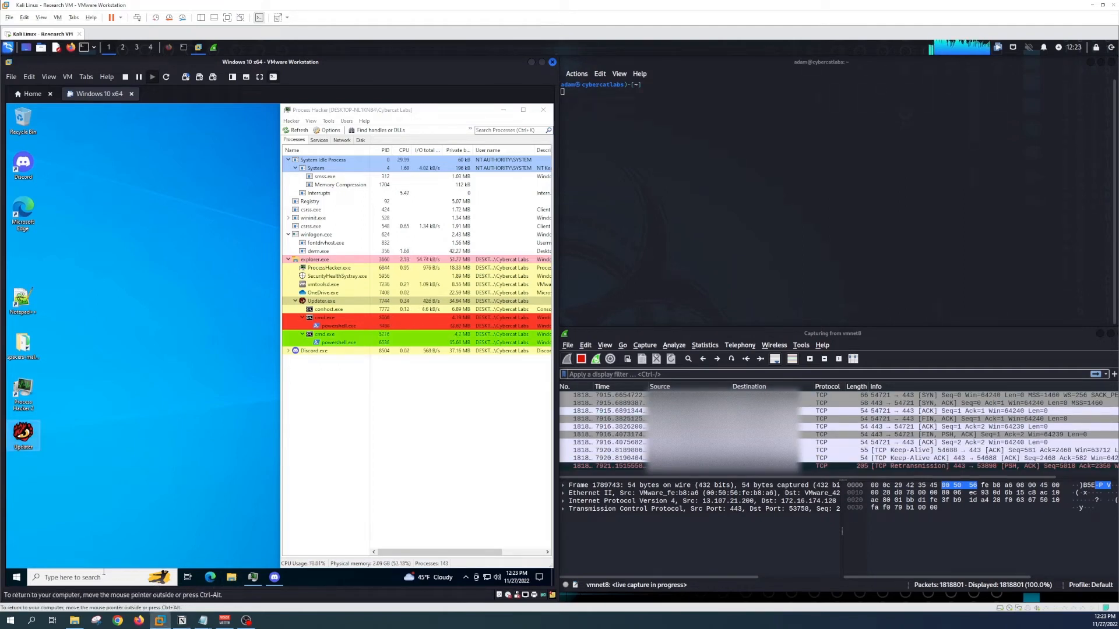
Reopen the Notepad path list and check both Startup folders in Explorer, finding them empty
{"action": "type", "text": "notepad"}
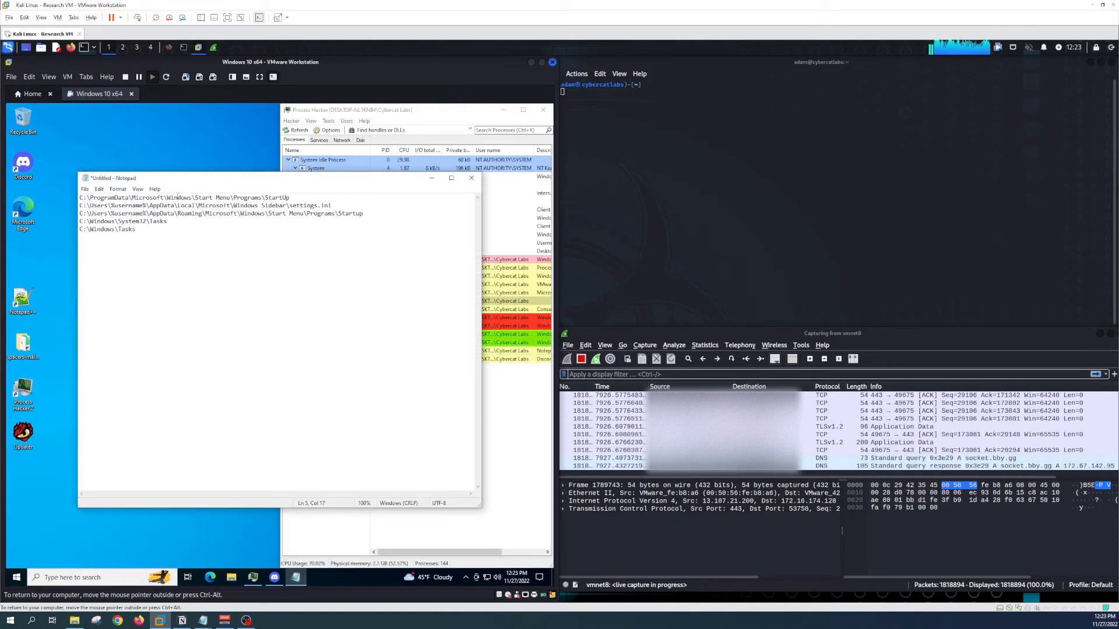
{"action": "triple_click", "coordinate": [184, 198]}
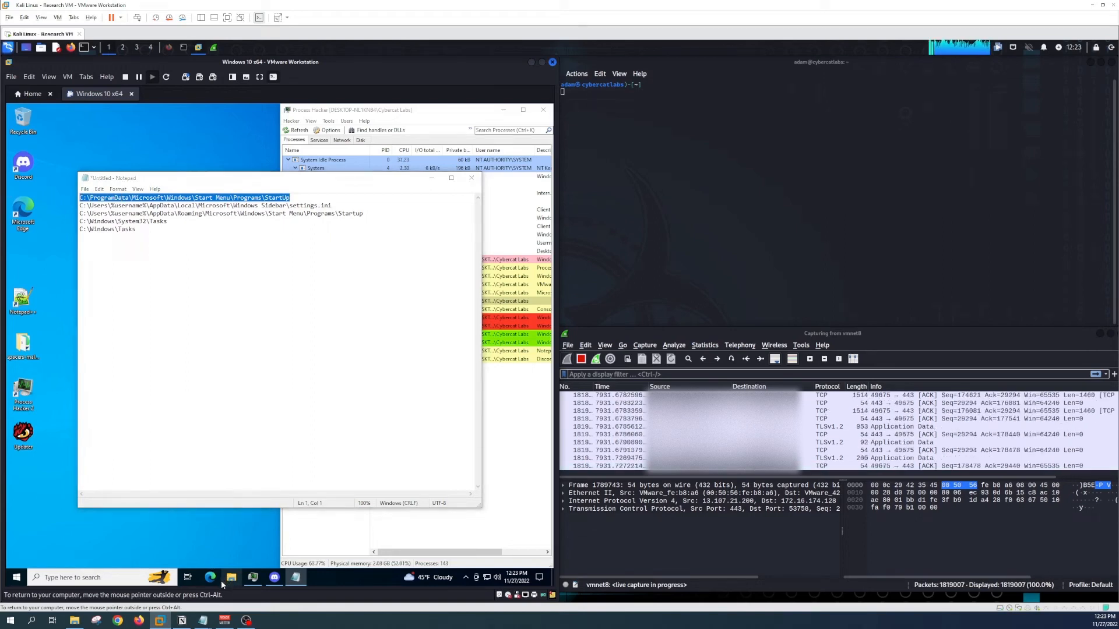
{"action": "left_click", "coordinate": [231, 577]}
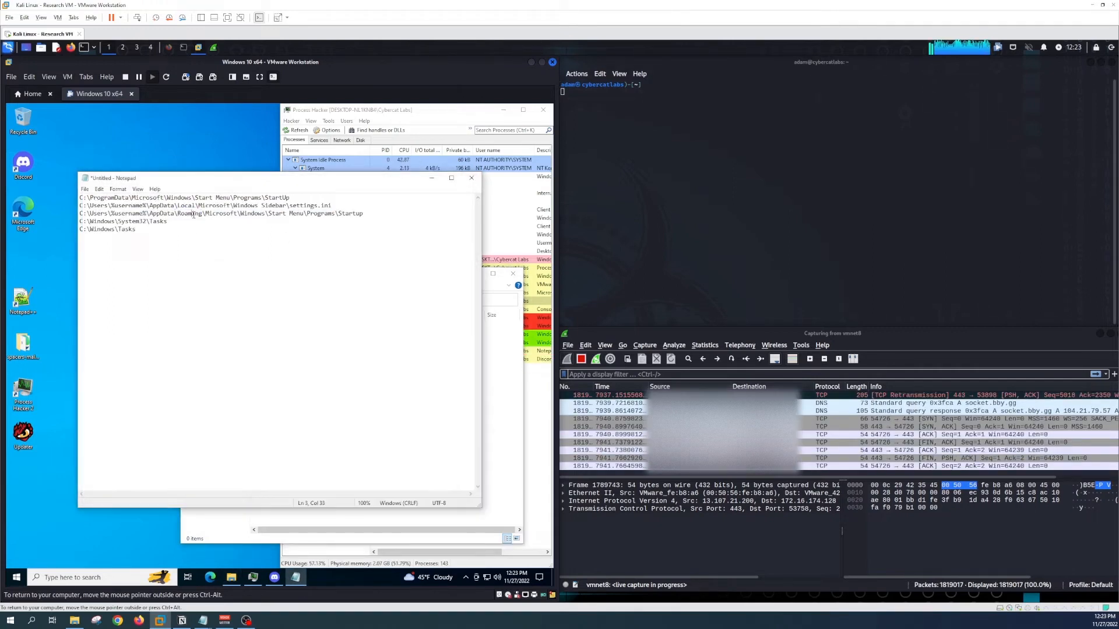
{"action": "triple_click", "coordinate": [221, 213]}
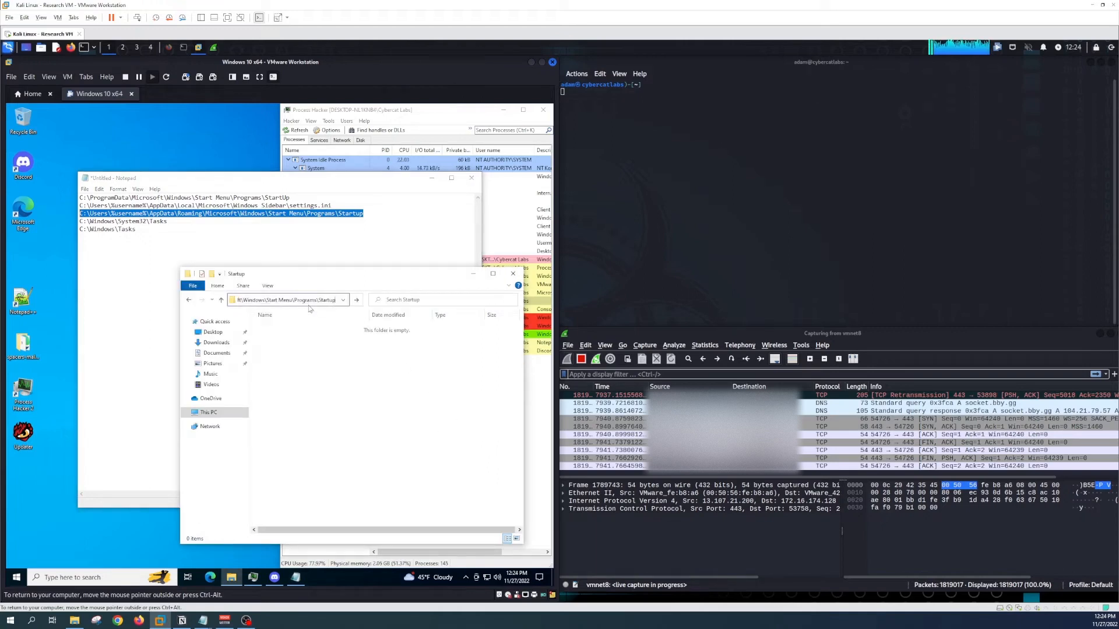
{"action": "left_click", "coordinate": [172, 221]}
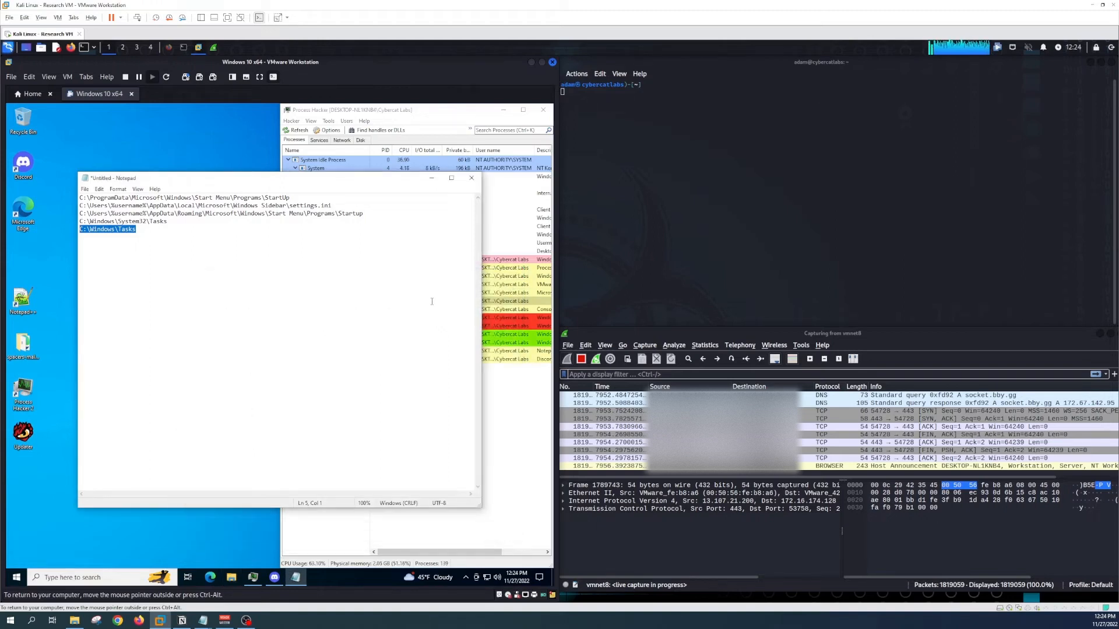
Close the Notepad notes without saving
{"action": "left_click", "coordinate": [471, 177]}
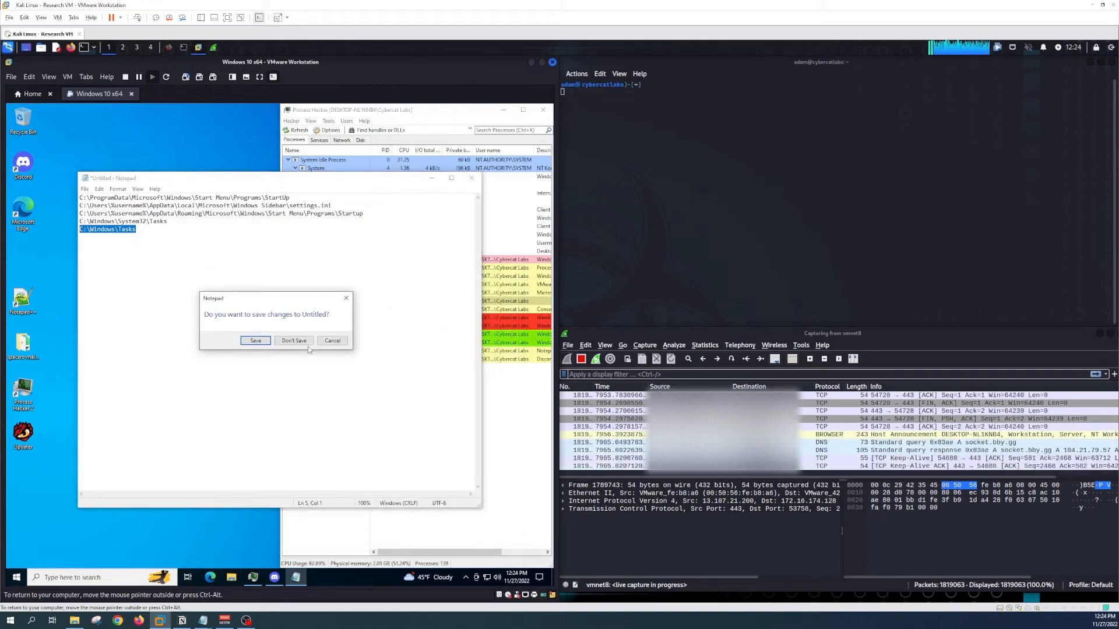
{"action": "left_click", "coordinate": [294, 340]}
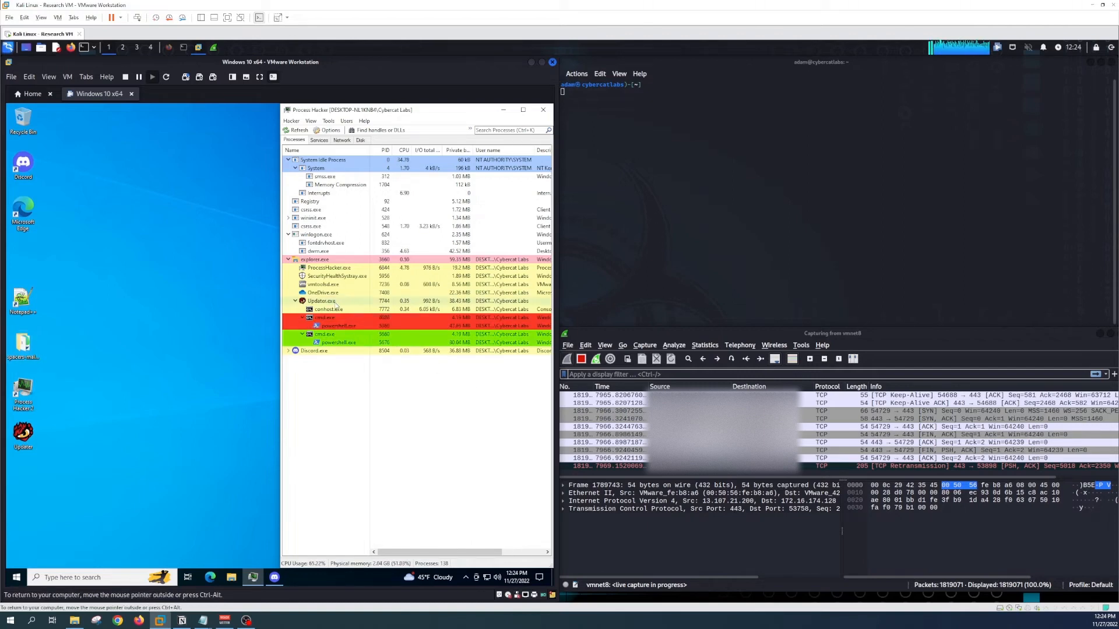
Terminate the Updater.exe process tree with its cmd and PowerShell children
{"action": "right_click", "coordinate": [320, 301]}
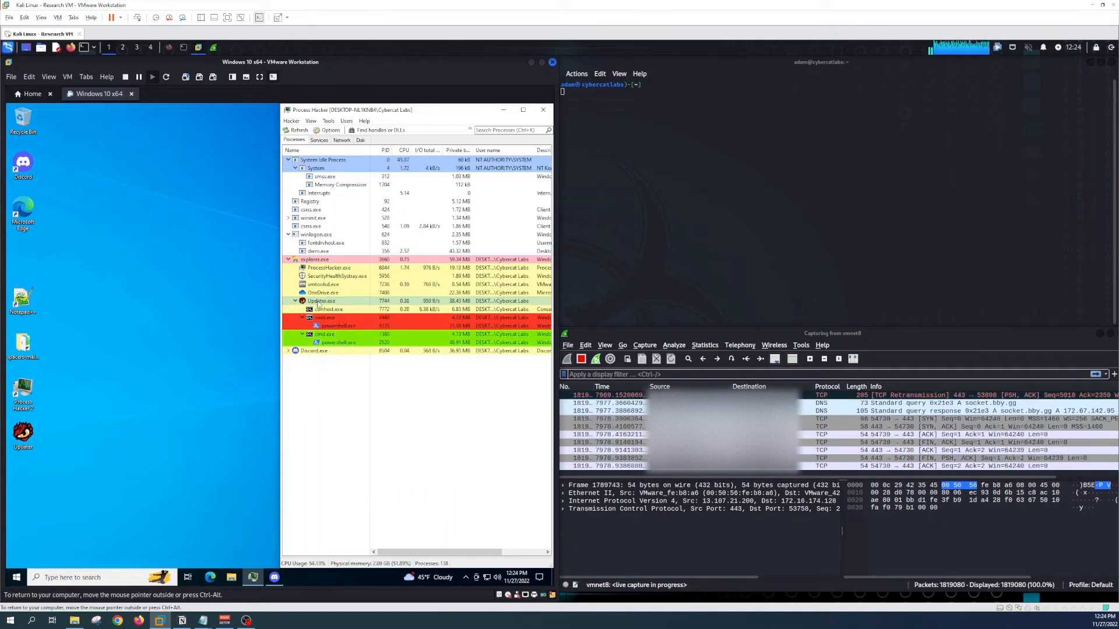
{"action": "right_click", "coordinate": [319, 301]}
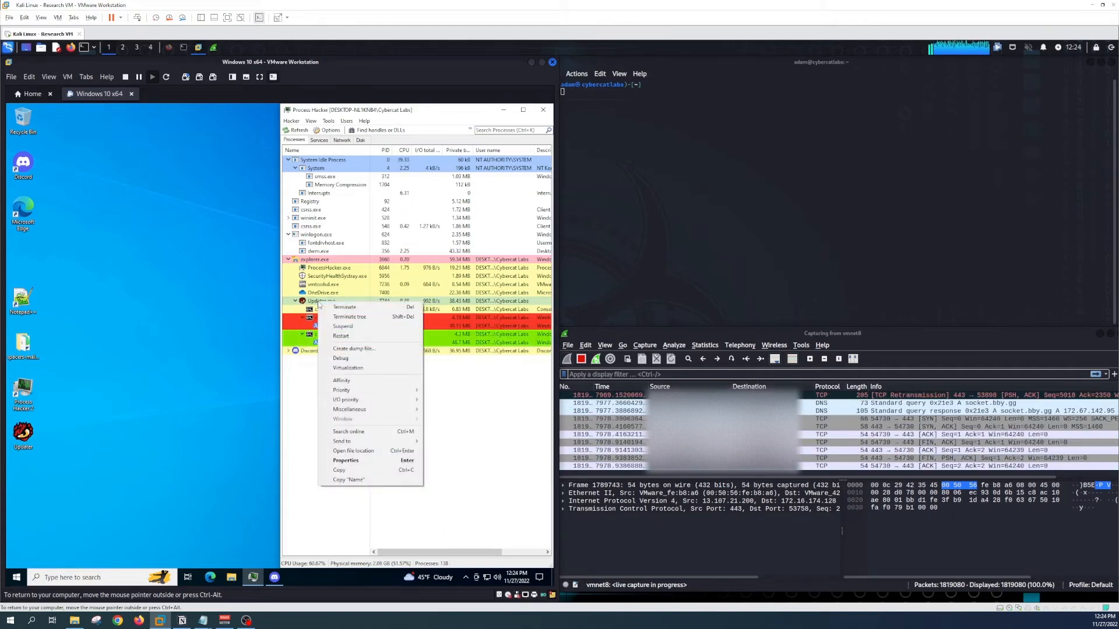
{"action": "mouse_move", "coordinate": [349, 316]}
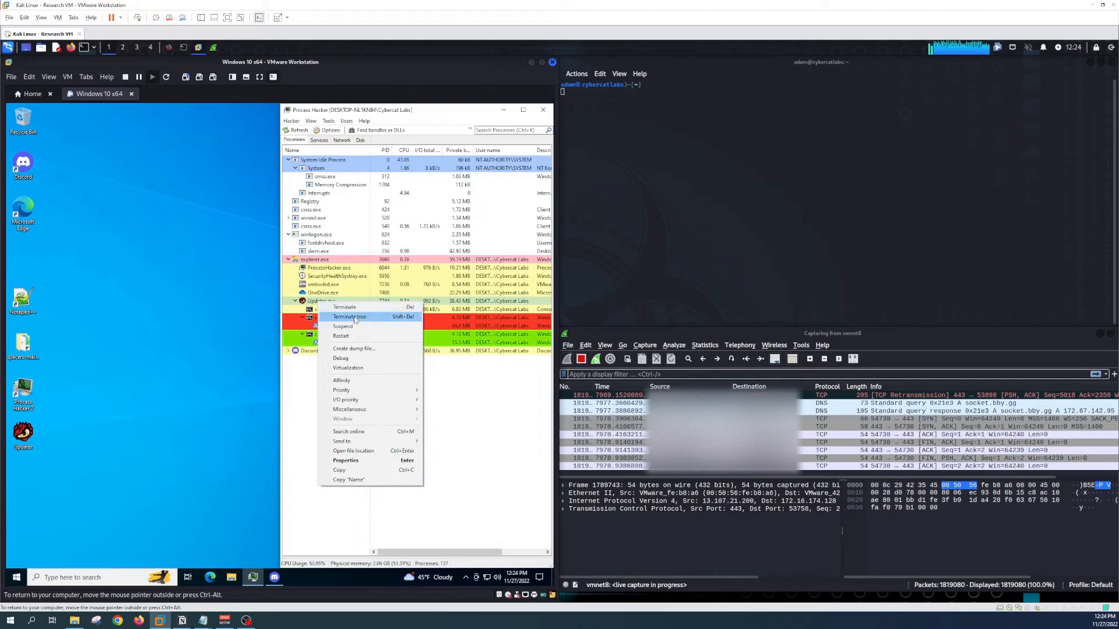
{"action": "left_click", "coordinate": [345, 306]}
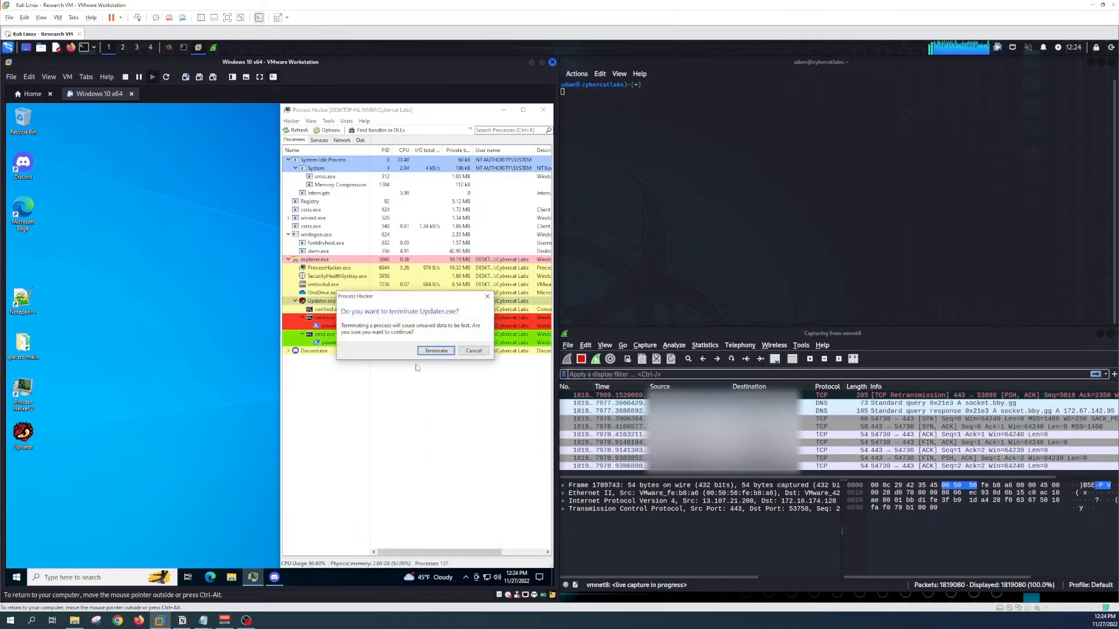
{"action": "left_click", "coordinate": [435, 351]}
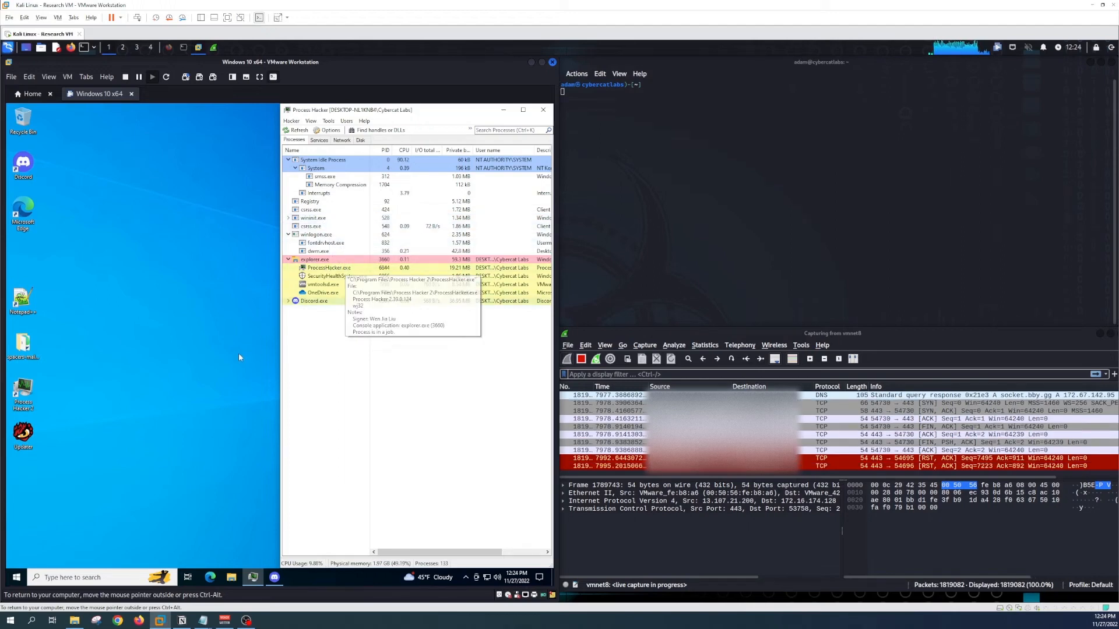
{"action": "mouse_move", "coordinate": [172, 374]}
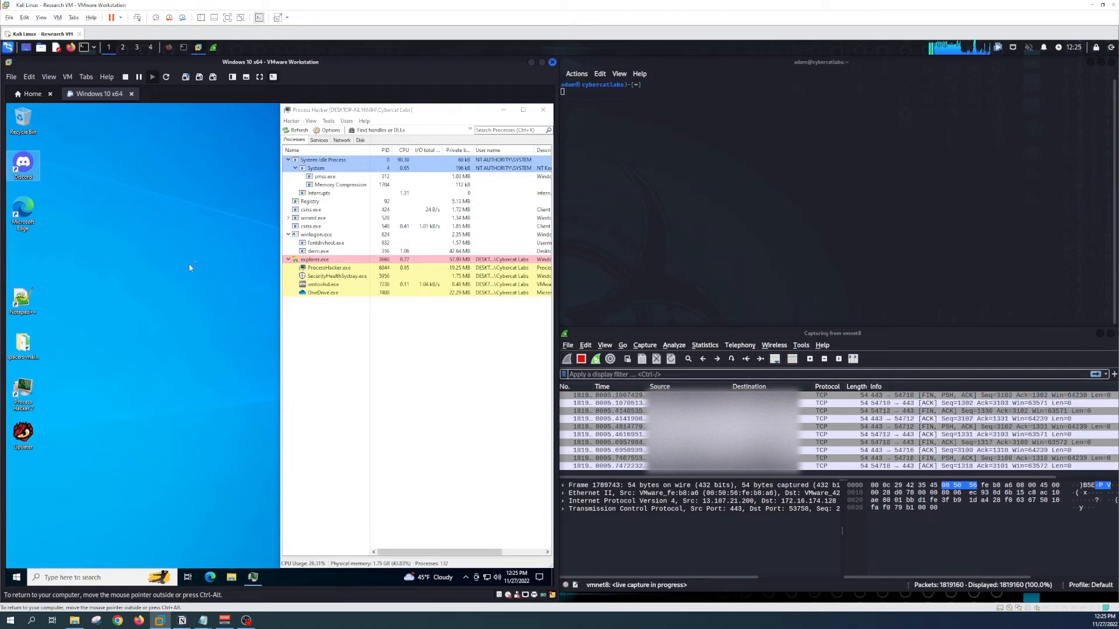
Relaunch Discord, confirm Updater.exe does not reappear, and close Process Hacker
{"action": "left_click", "coordinate": [22, 164]}
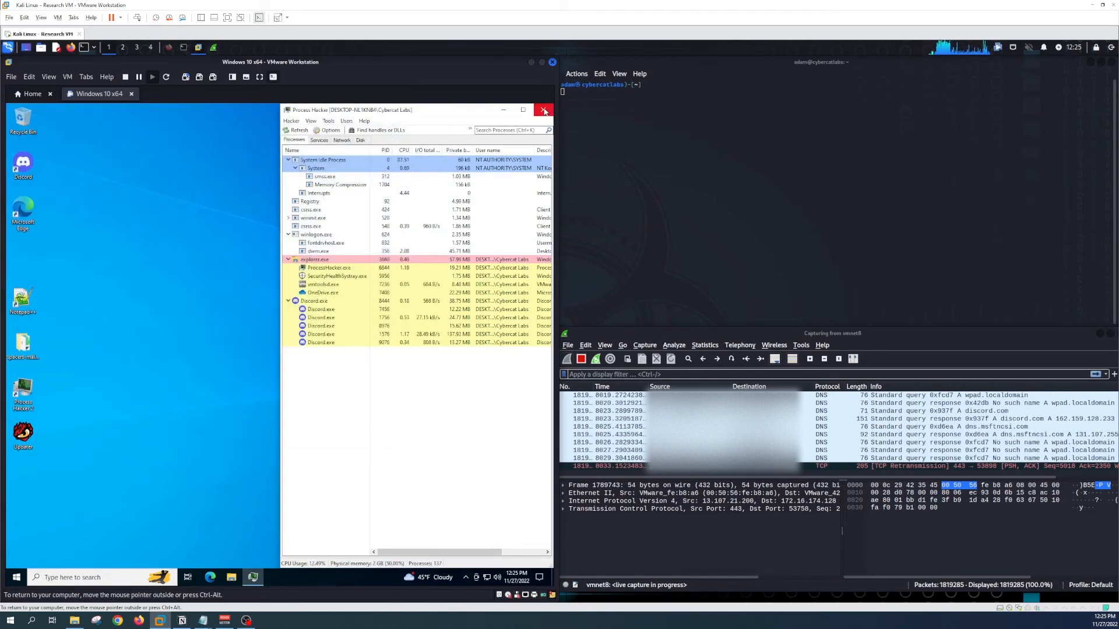
{"action": "left_click", "coordinate": [544, 110]}
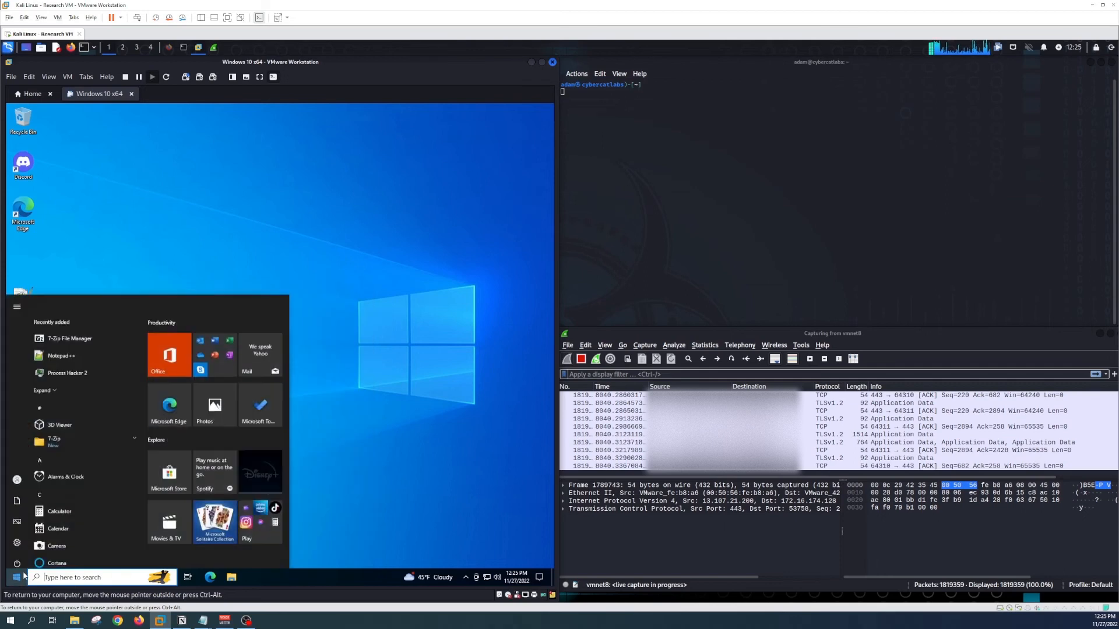
Scroll the Start menu app list down to reach the newly added Discord Inc entry
{"action": "scroll", "scroll_direction": "down", "scroll_amount": 3}
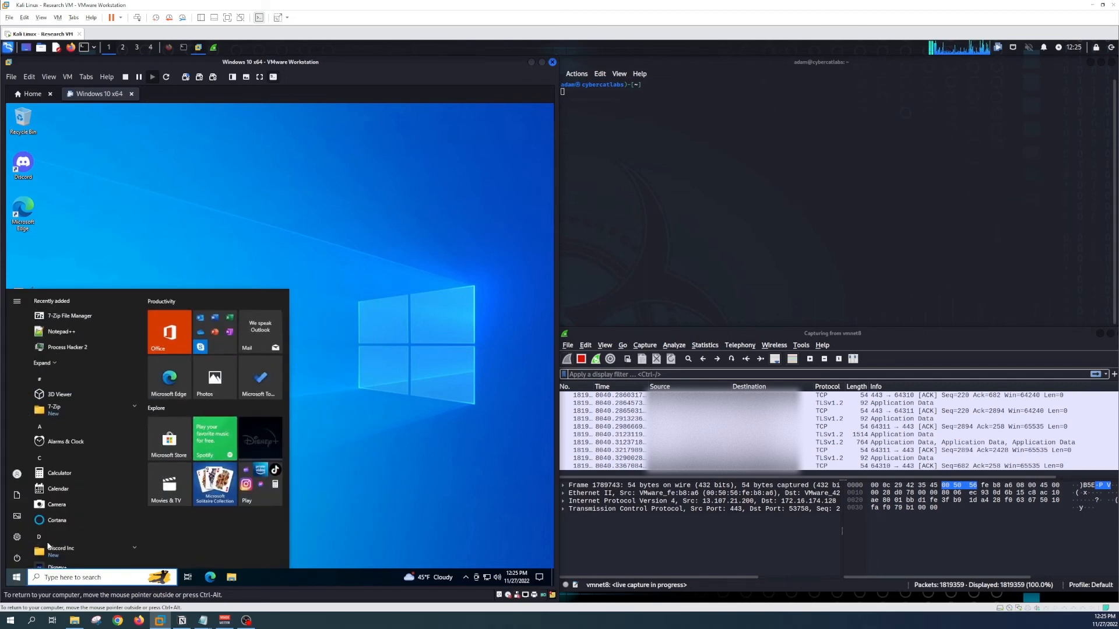